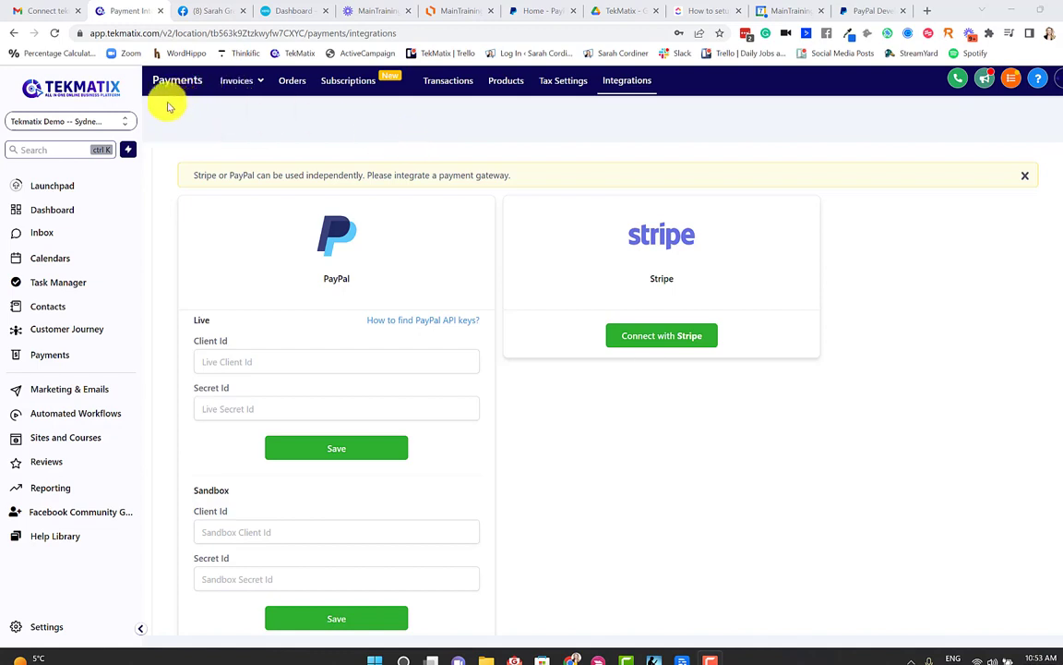
pyautogui.moveTo(657, 573)
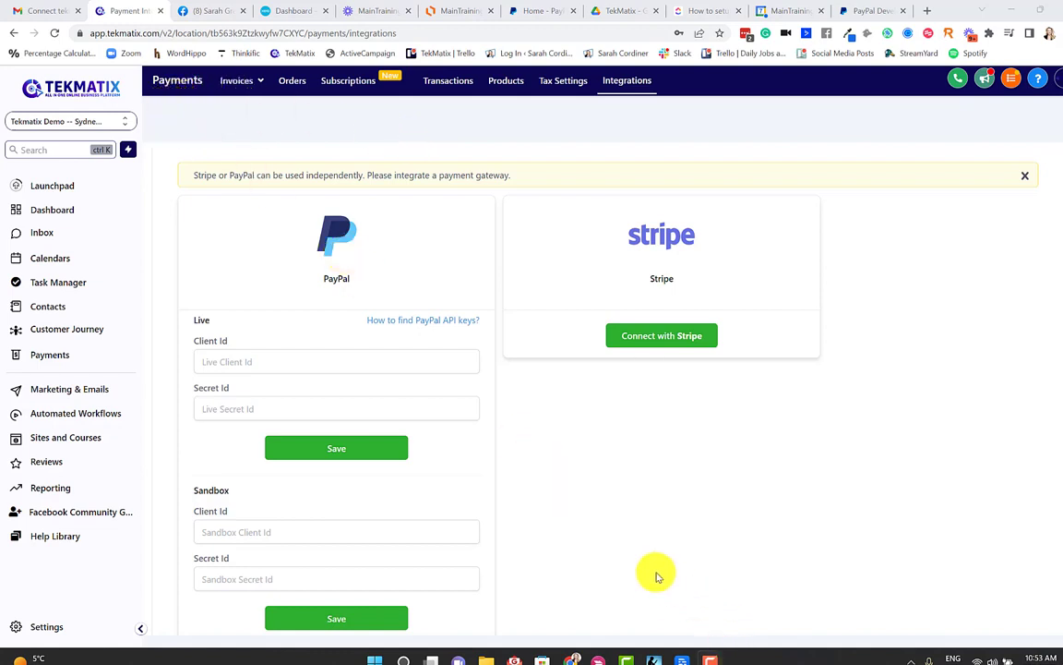
pyautogui.moveTo(618, 532)
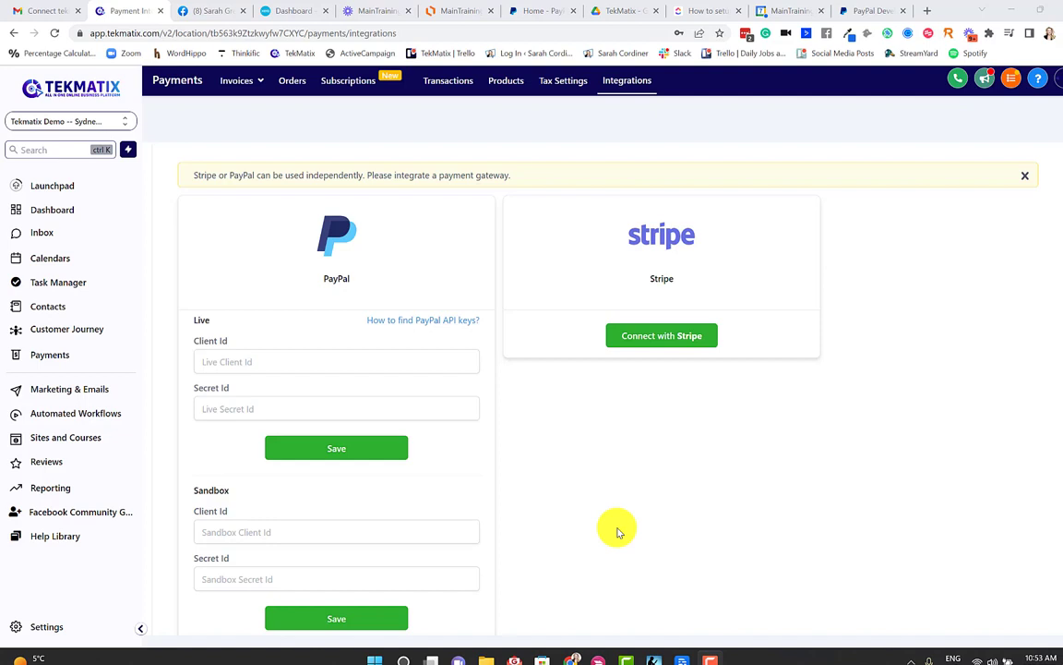
pyautogui.moveTo(554, 399)
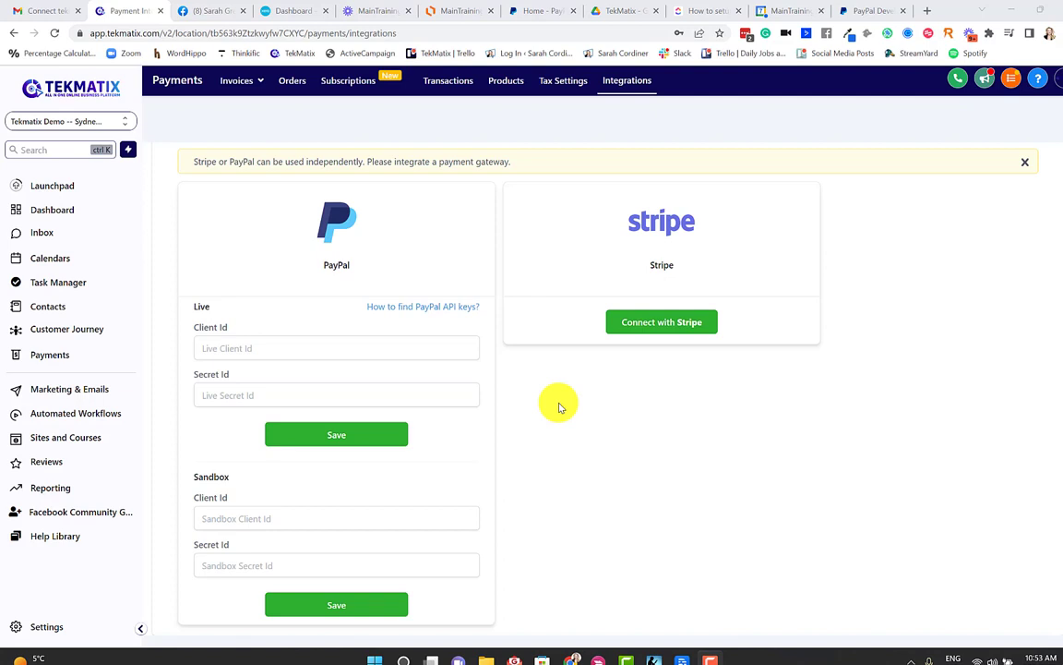
pyautogui.moveTo(619, 362)
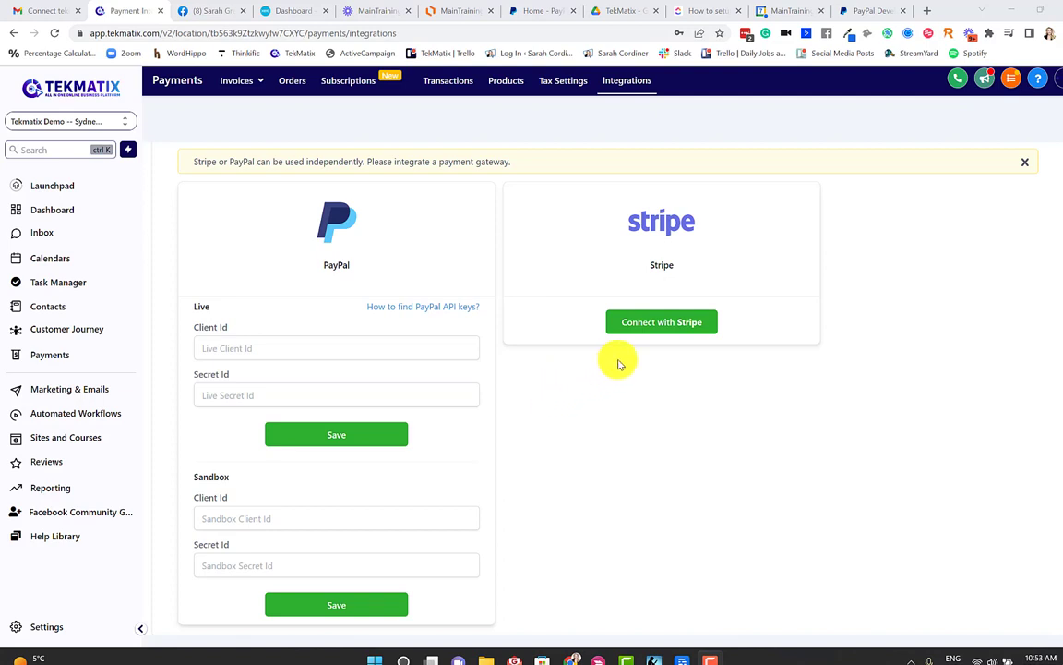
pyautogui.moveTo(534, 10)
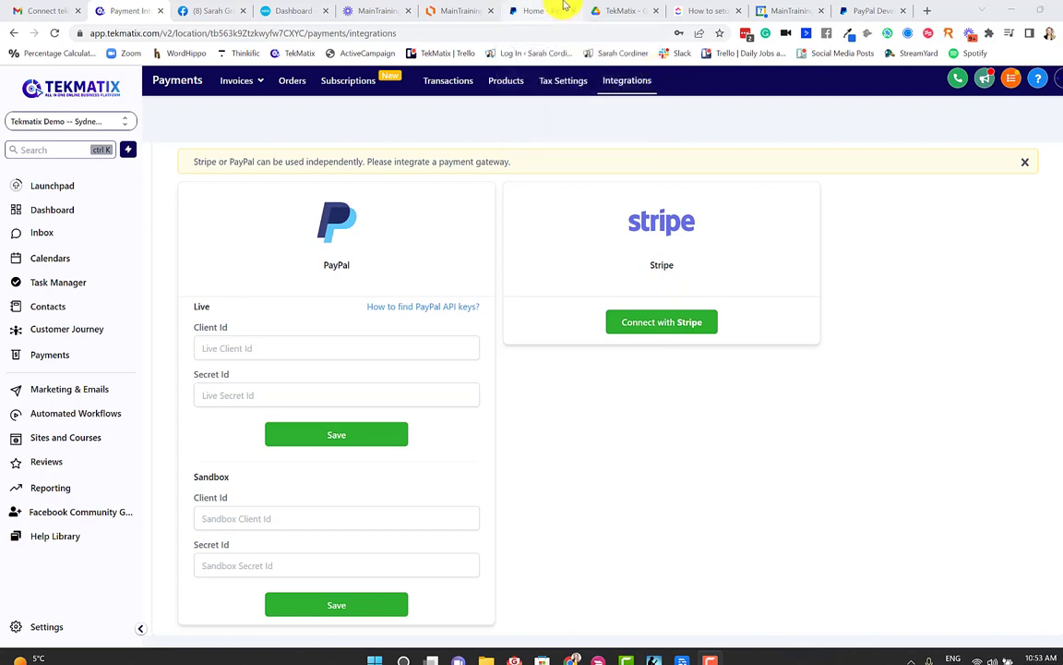
pyautogui.moveTo(748, 169)
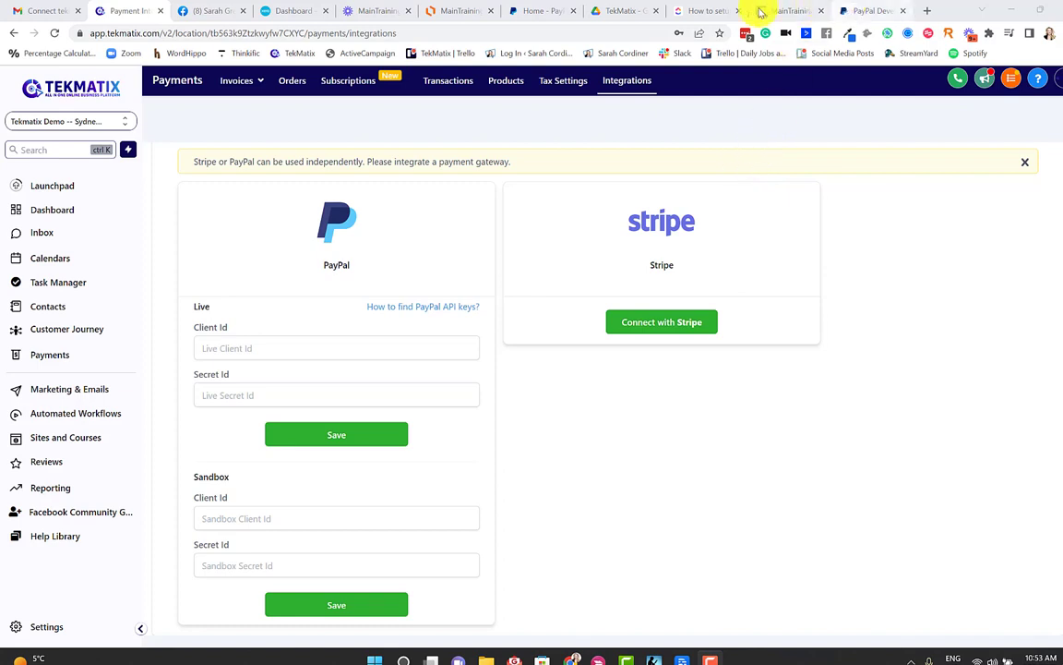
pyautogui.moveTo(582, 146)
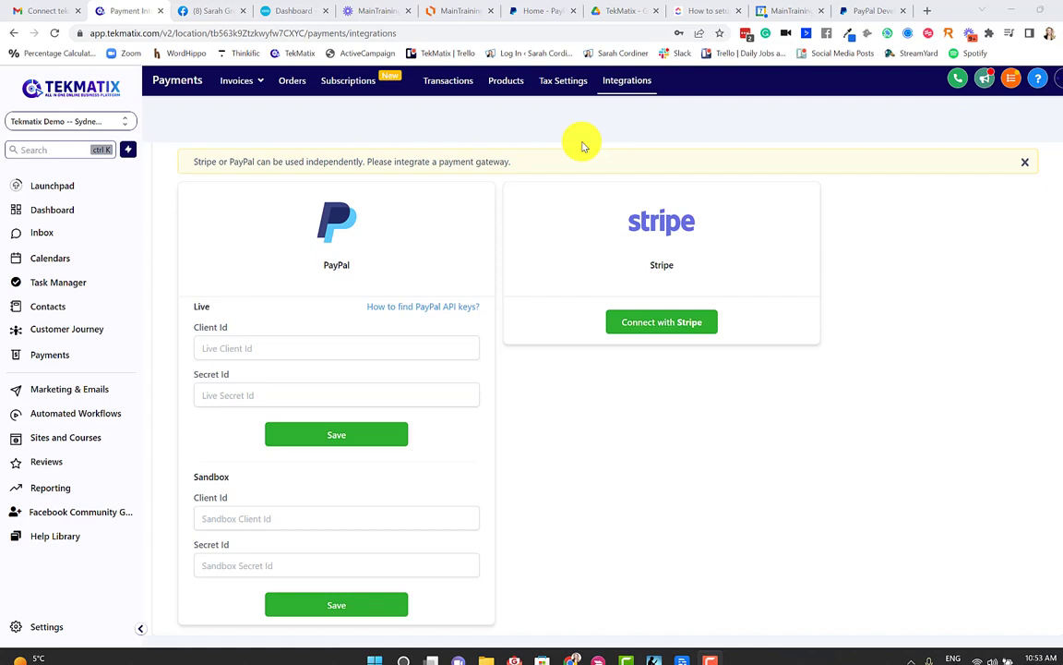
pyautogui.moveTo(531, 114)
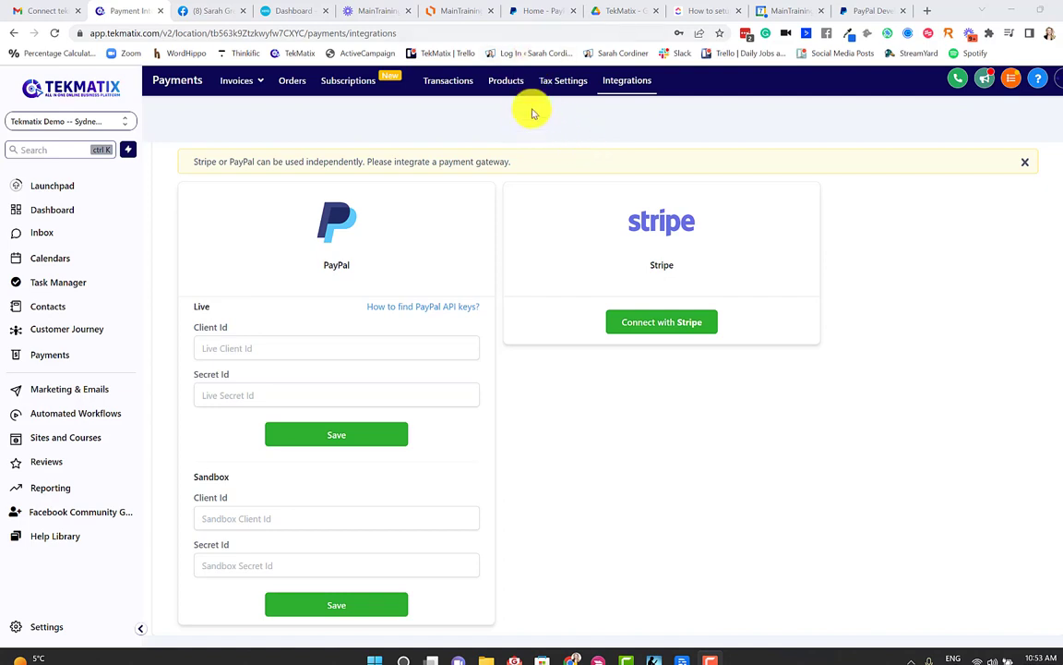
pyautogui.moveTo(543, 136)
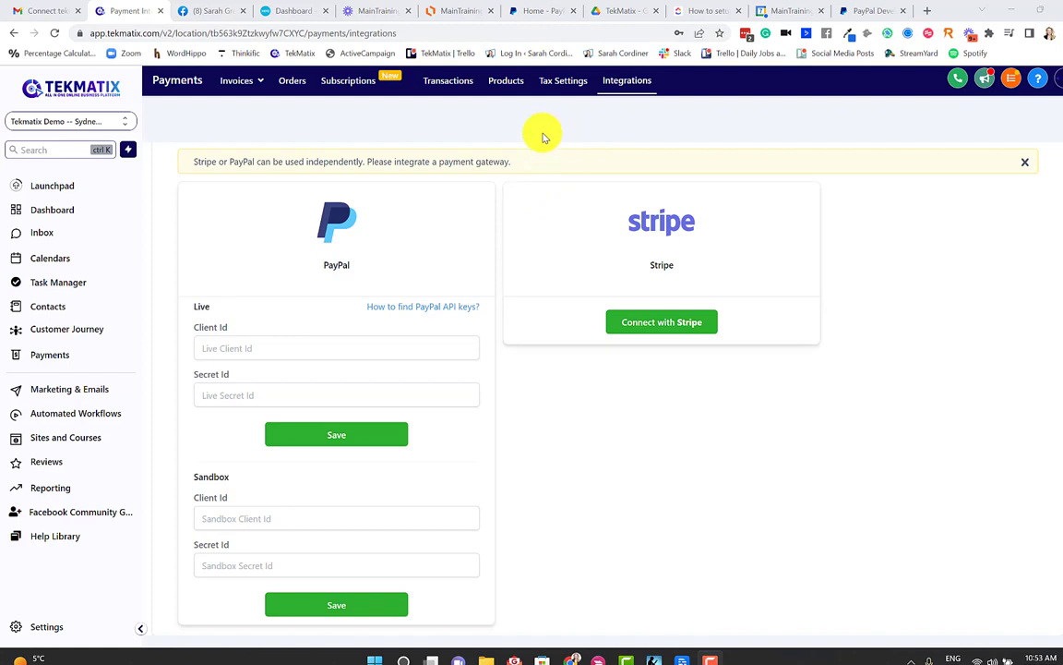
# Step: Go to the PayPal Developer Dashboard from the signed-in account menu
pyautogui.click(868, 10)
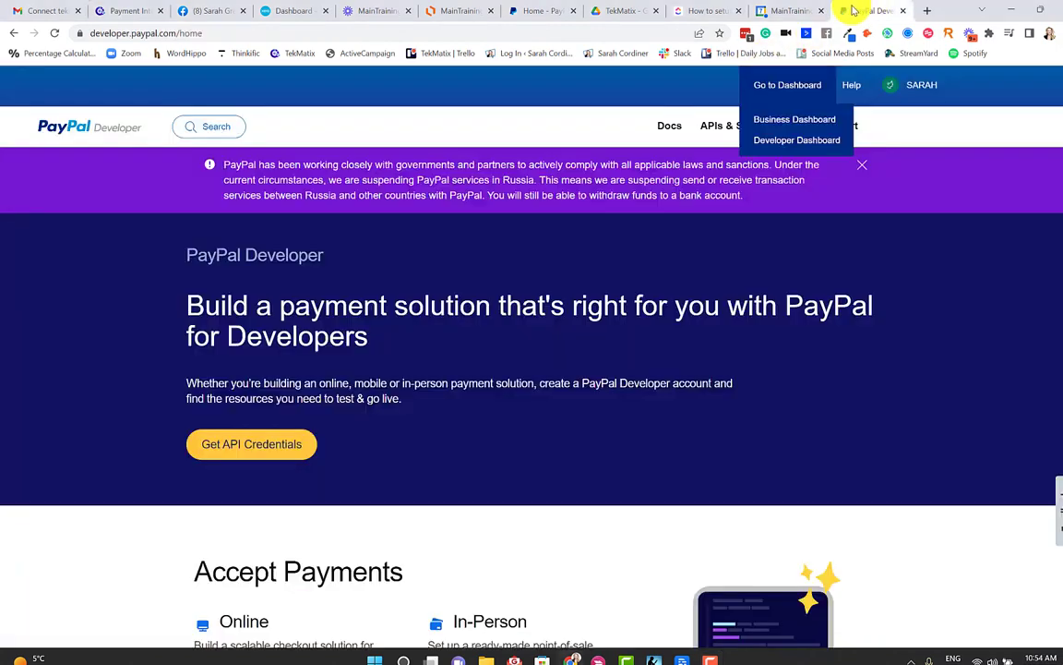
pyautogui.moveTo(541, 10)
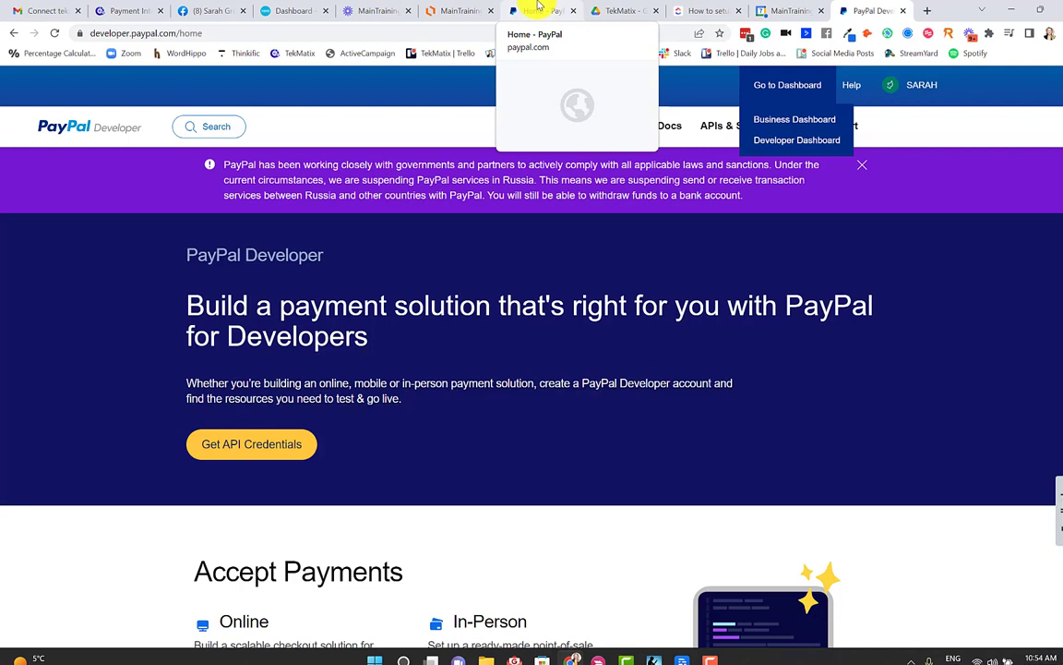
pyautogui.moveTo(868, 10)
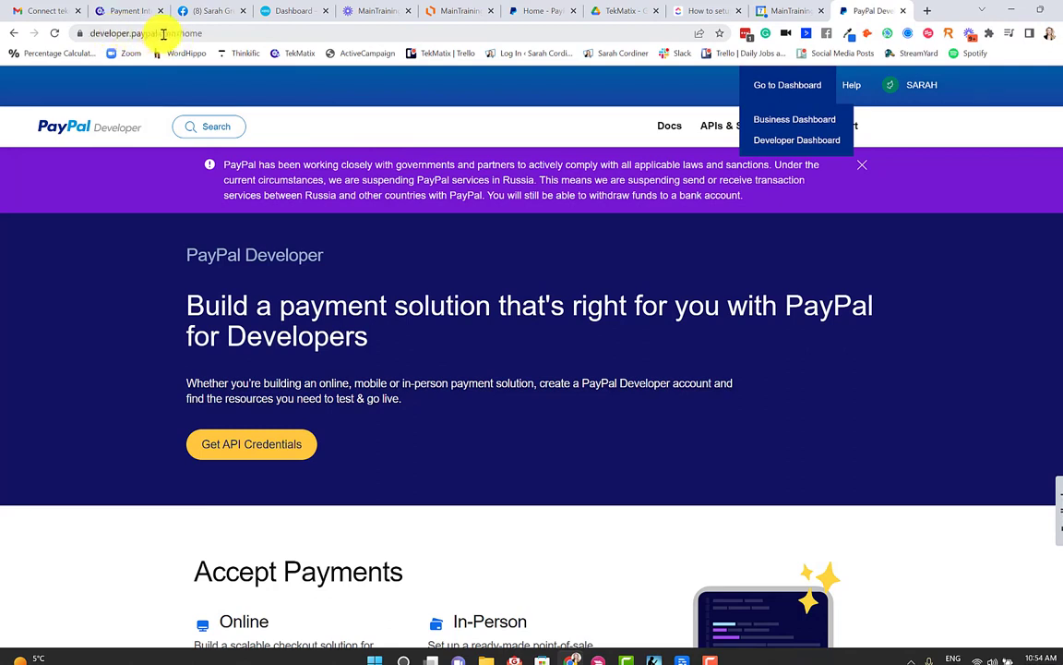
pyautogui.click(920, 85)
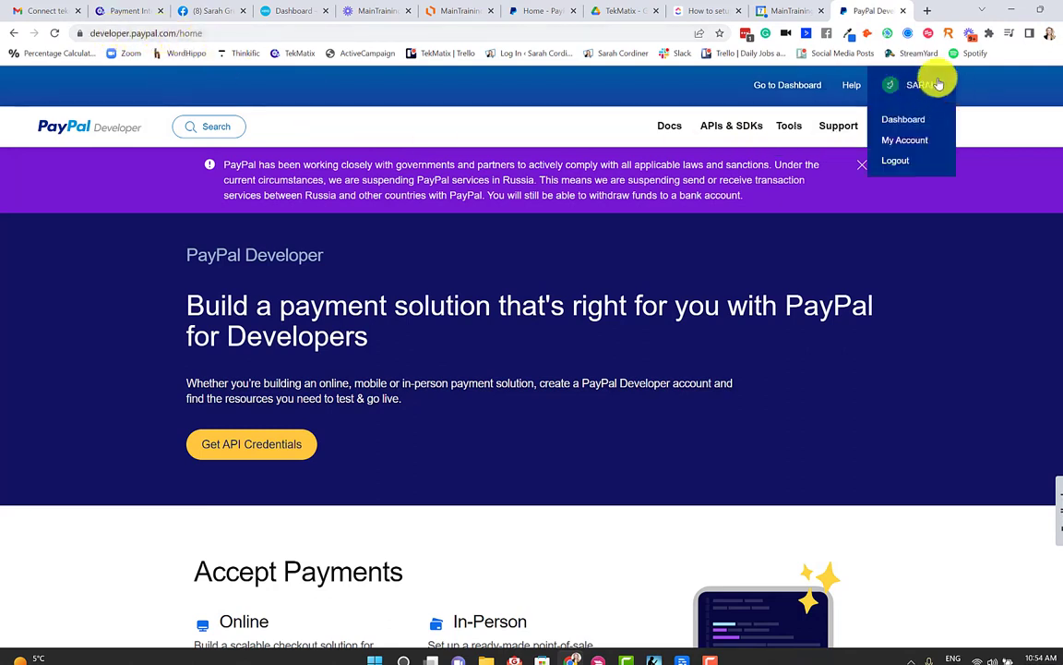
pyautogui.moveTo(903, 119)
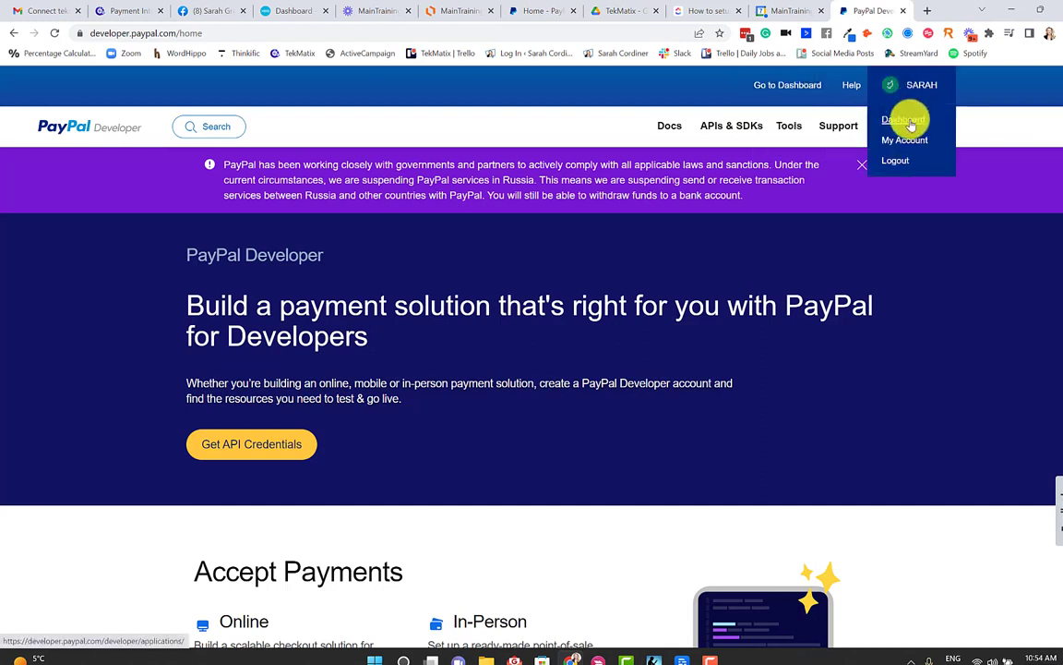
pyautogui.click(903, 120)
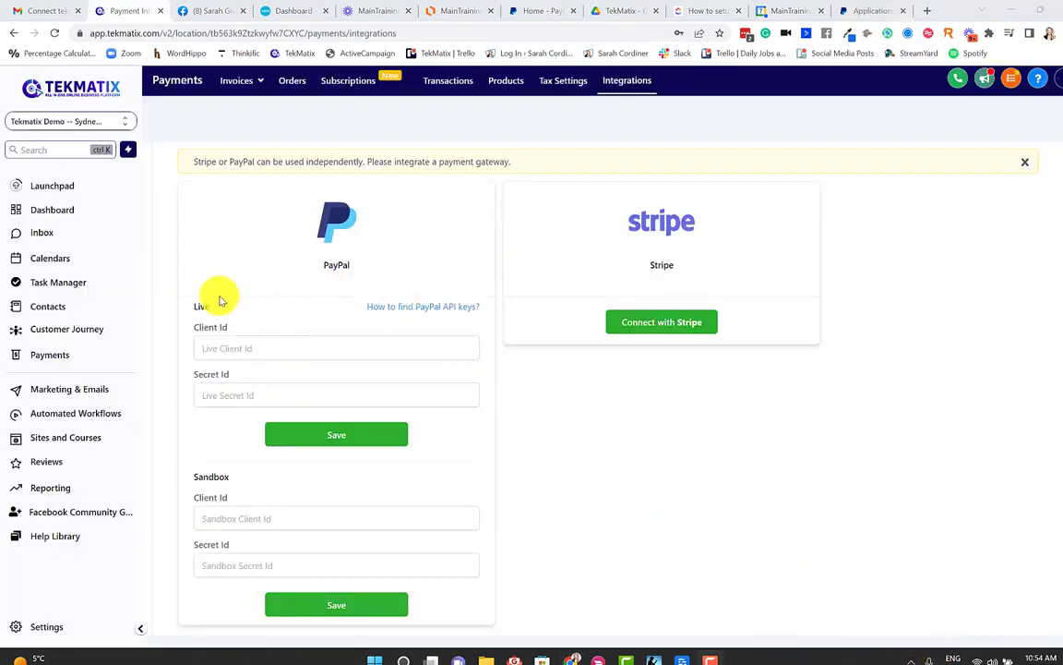
pyautogui.doubleClick(211, 476)
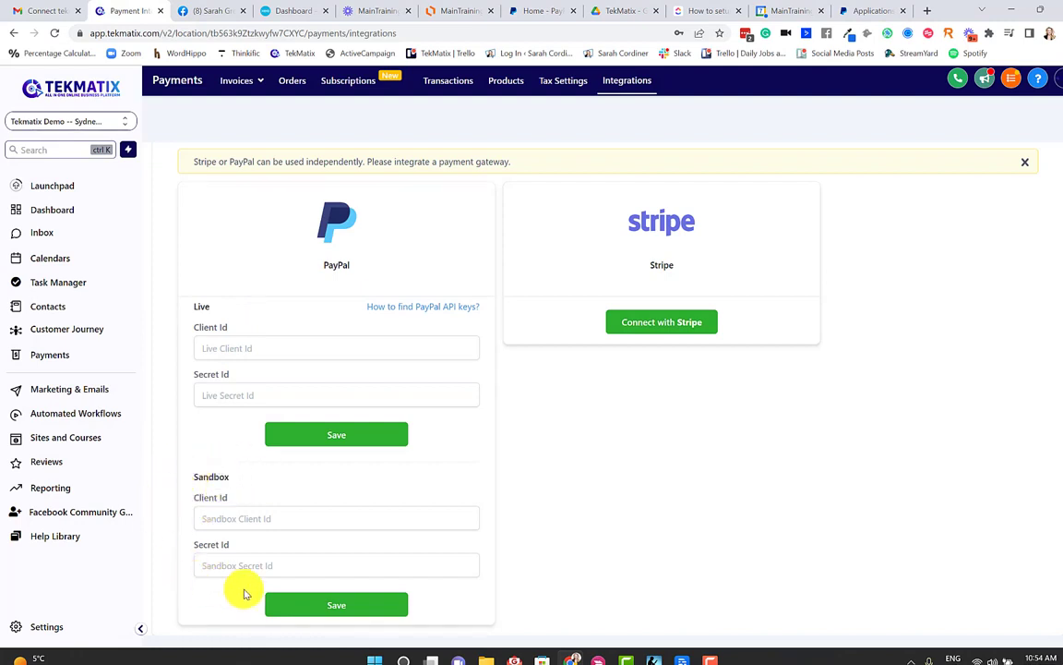
pyautogui.moveTo(324, 478)
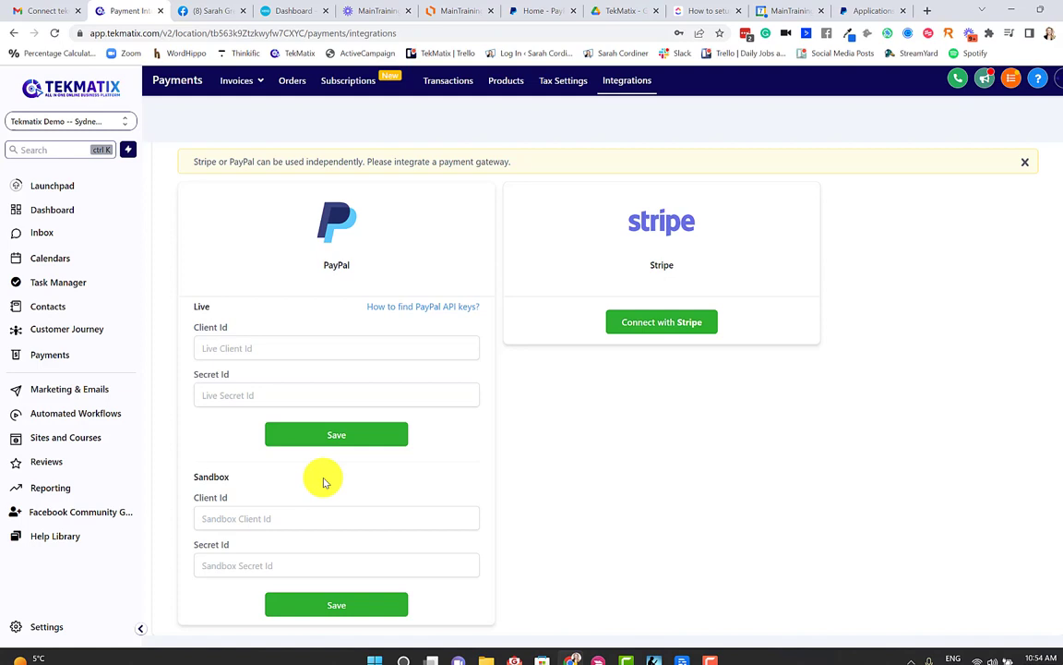
pyautogui.moveTo(238, 501)
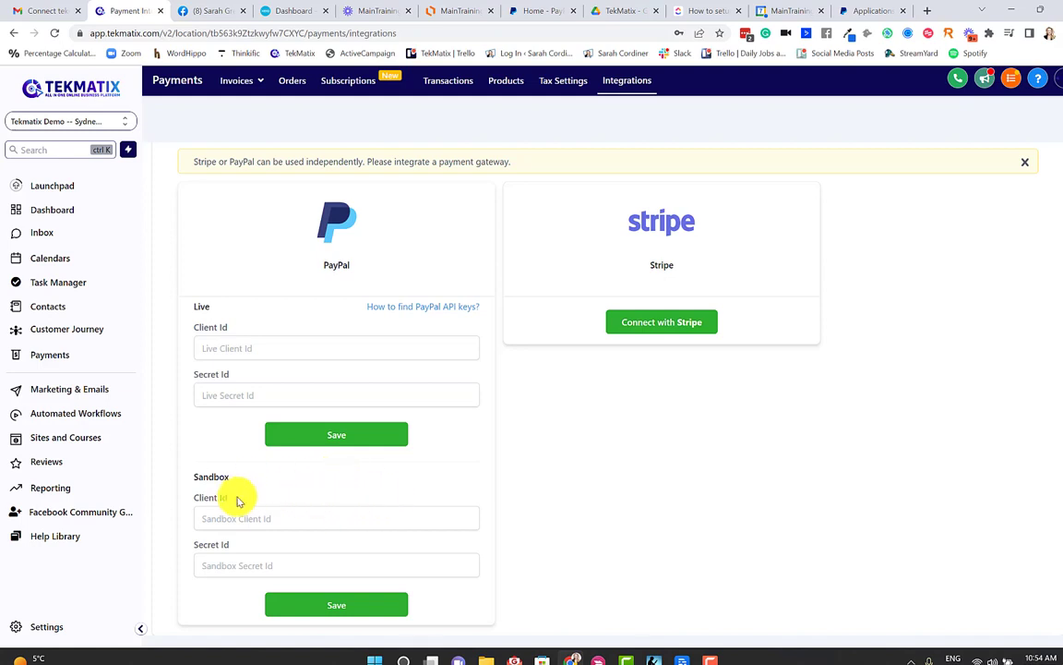
pyautogui.moveTo(230, 490)
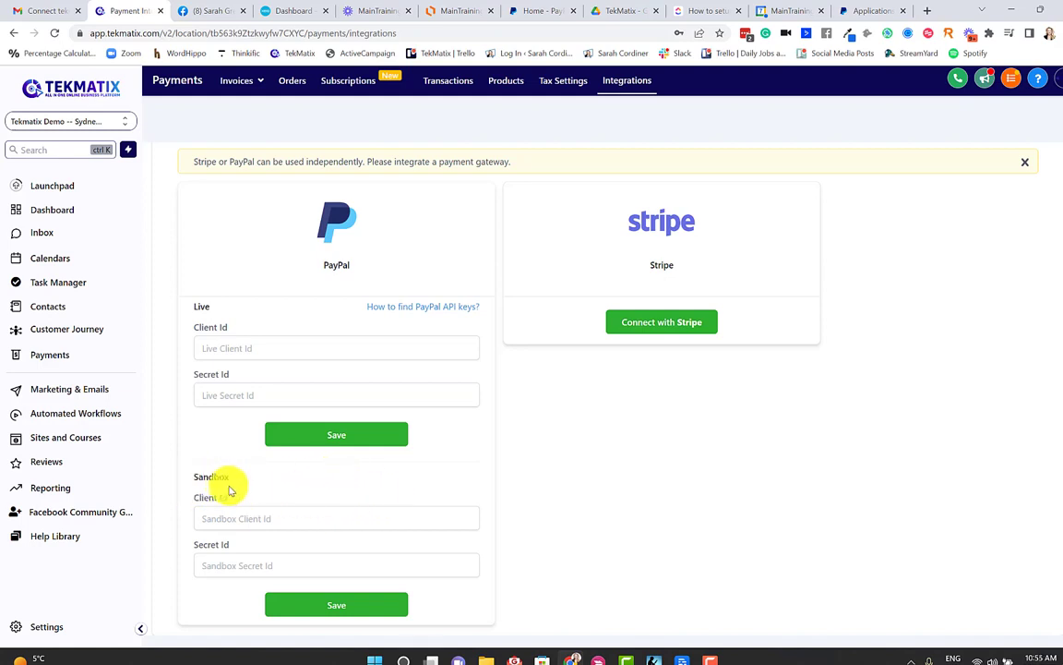
pyautogui.moveTo(242, 483)
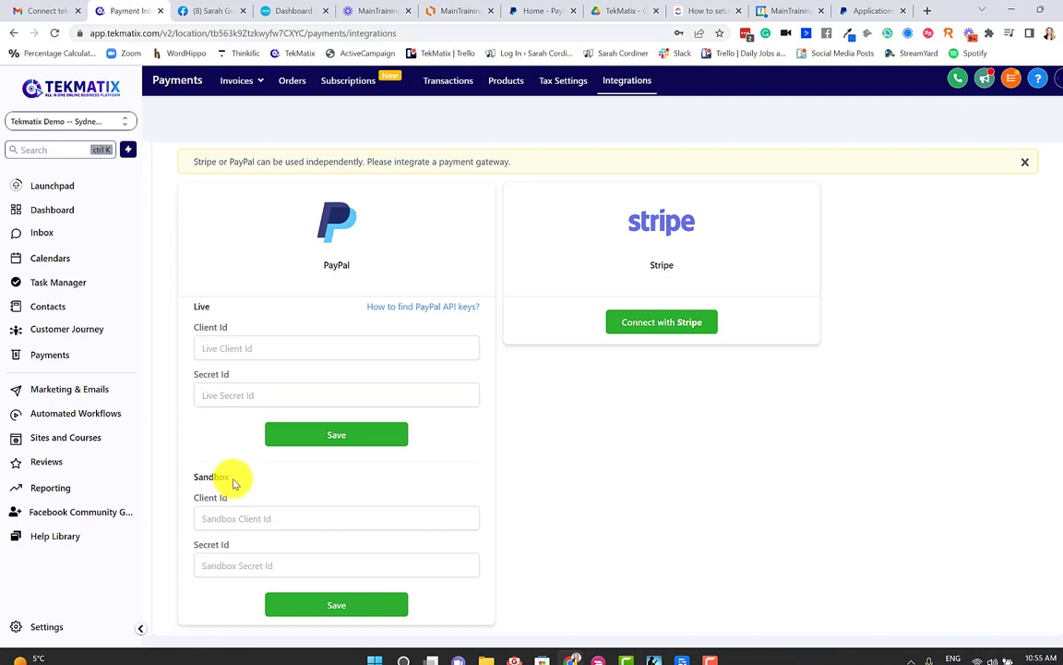
pyautogui.moveTo(217, 462)
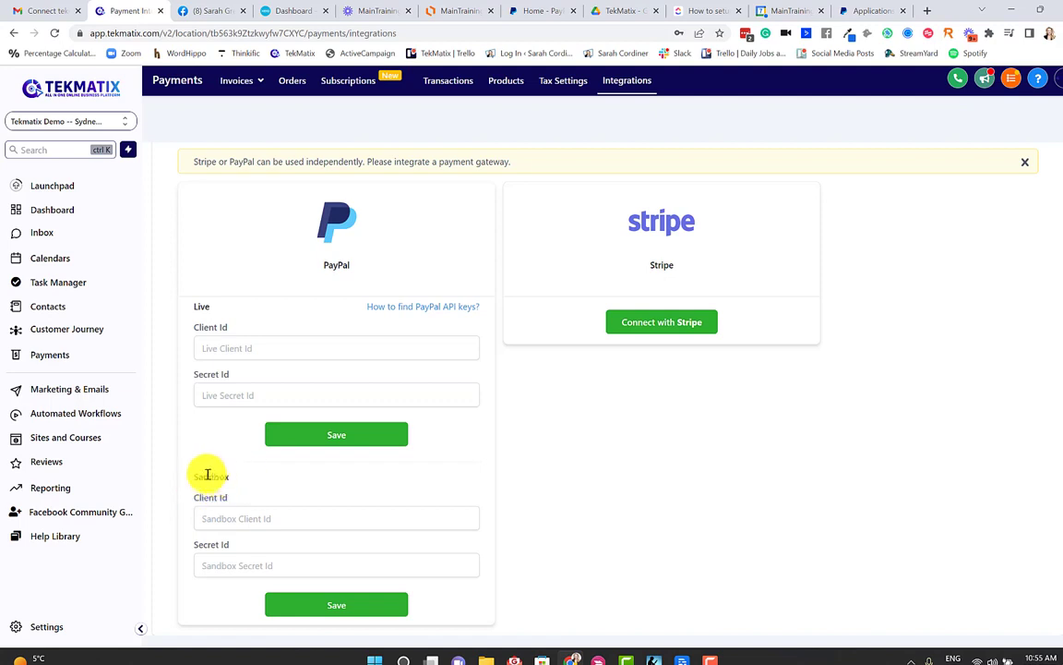
pyautogui.doubleClick(211, 477)
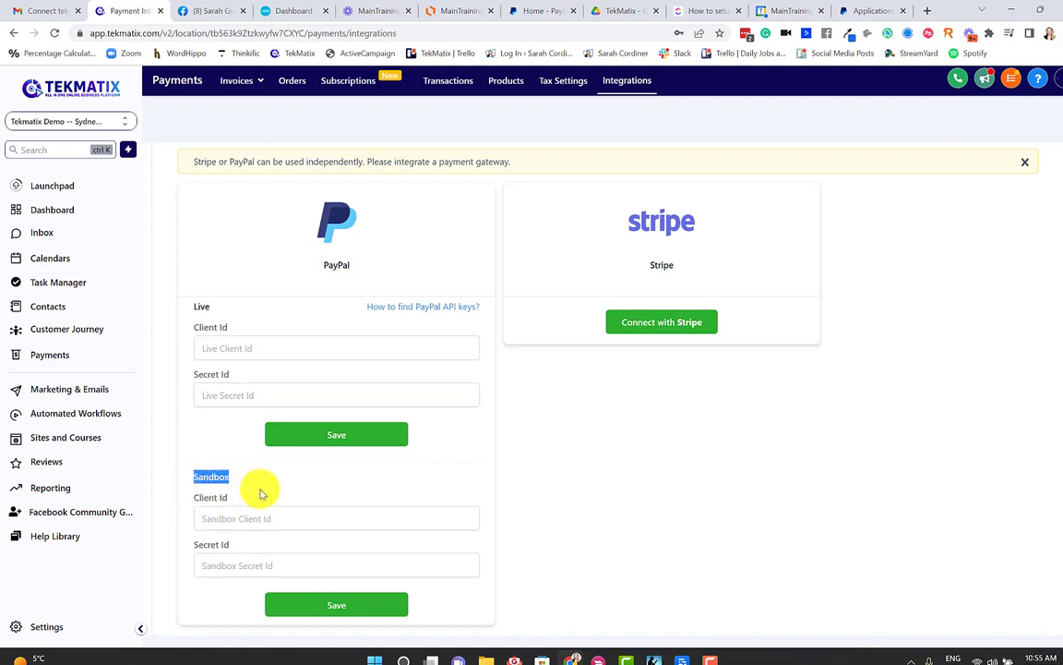
pyautogui.moveTo(214, 460)
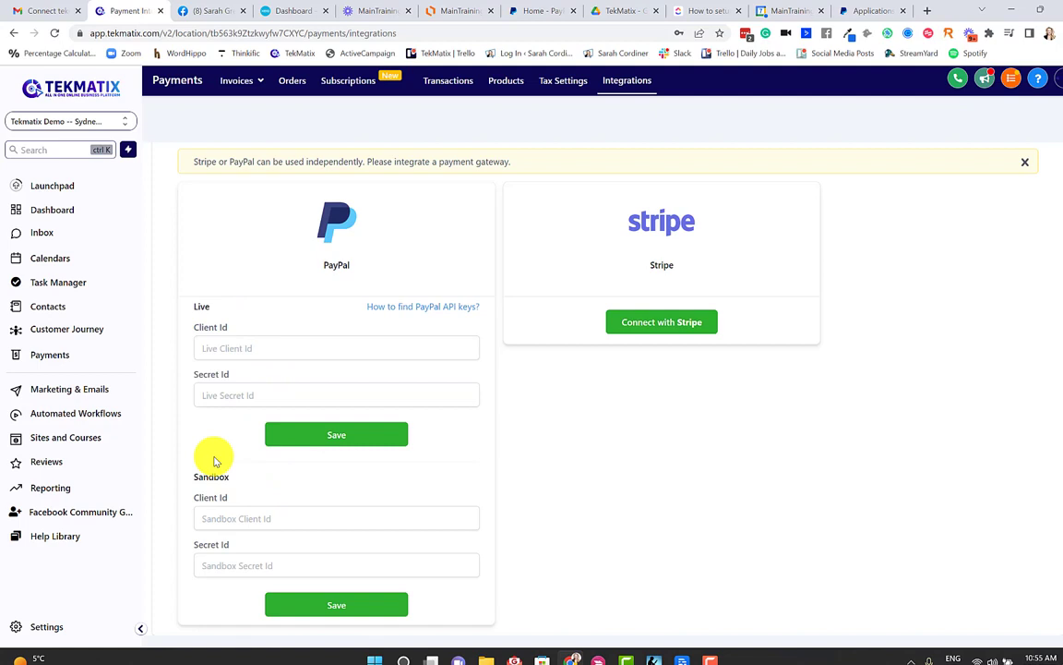
pyautogui.doubleClick(202, 306)
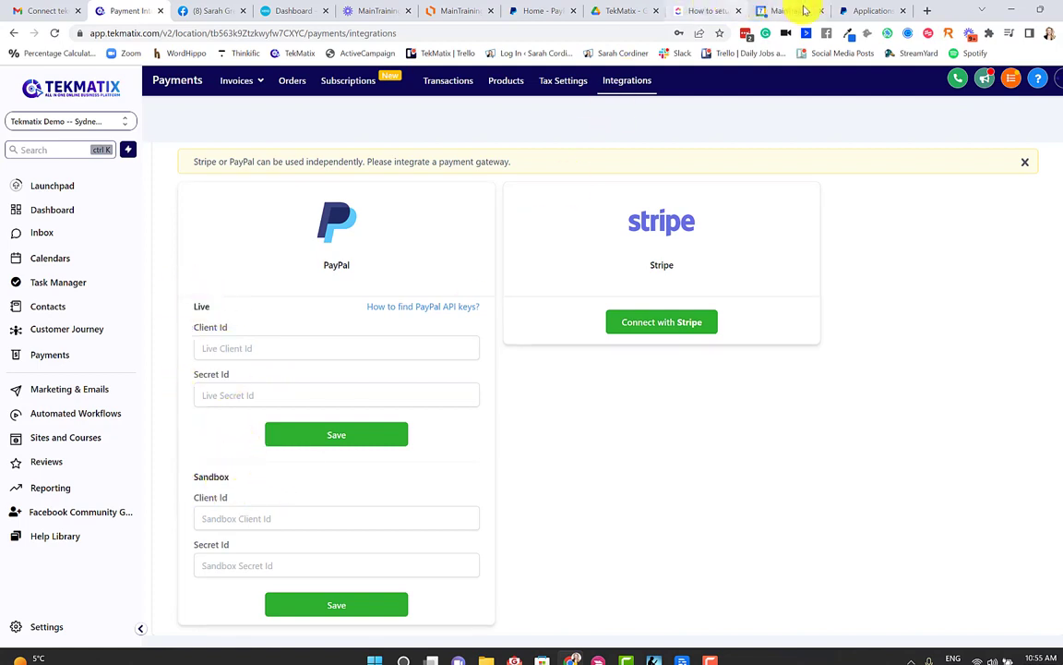
# Step: View the sandbox REST API apps list, including Sarah Cordiner Payment App
pyautogui.click(868, 10)
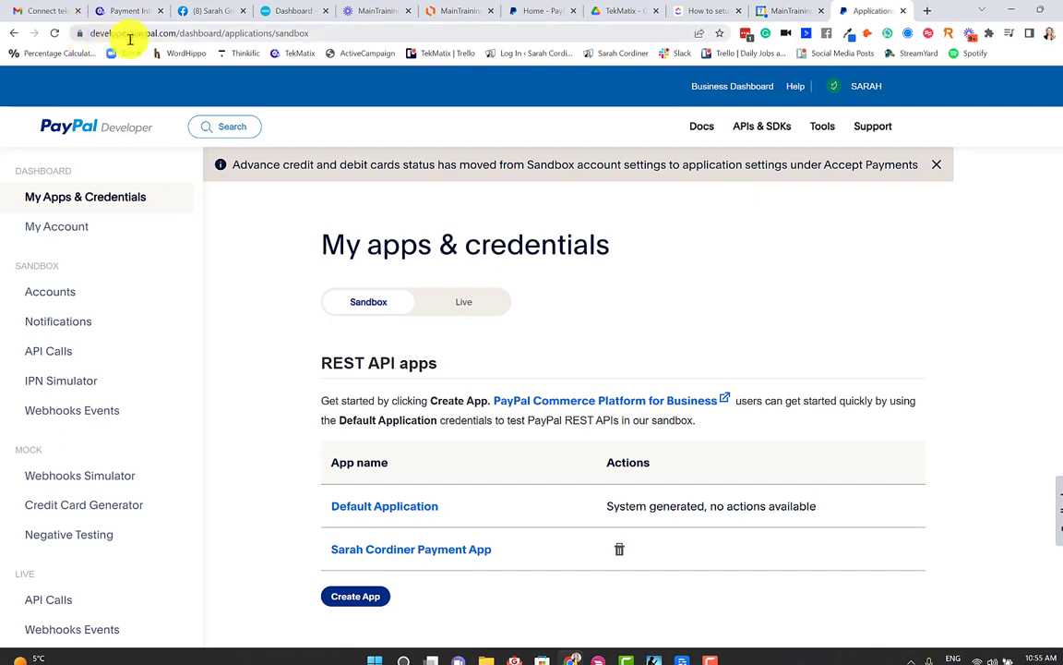
pyautogui.moveTo(531, 191)
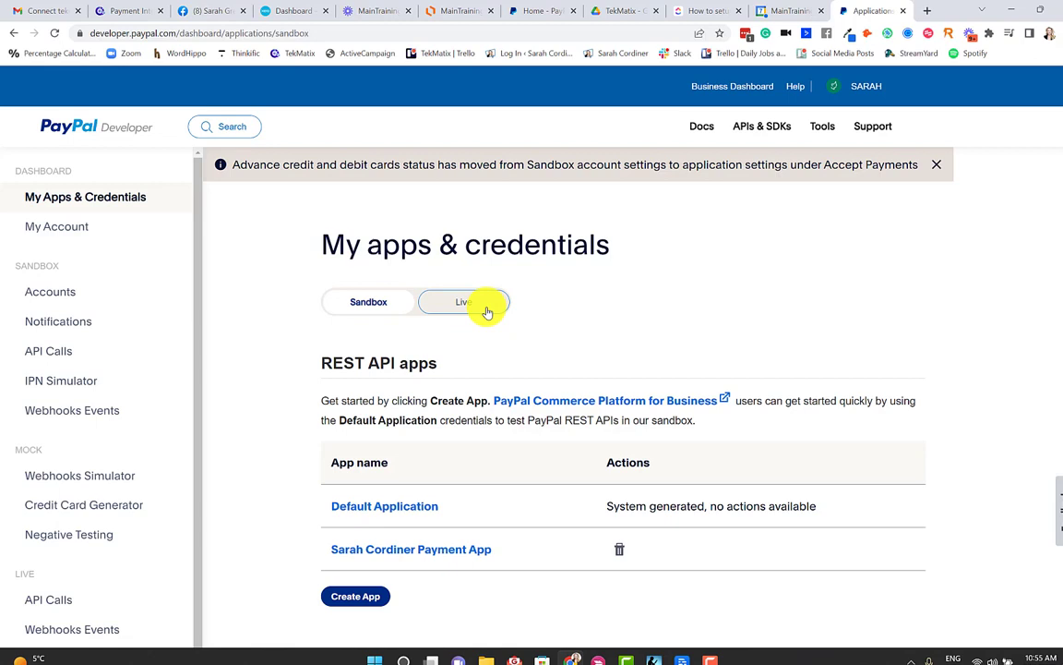
pyautogui.scroll(-3)
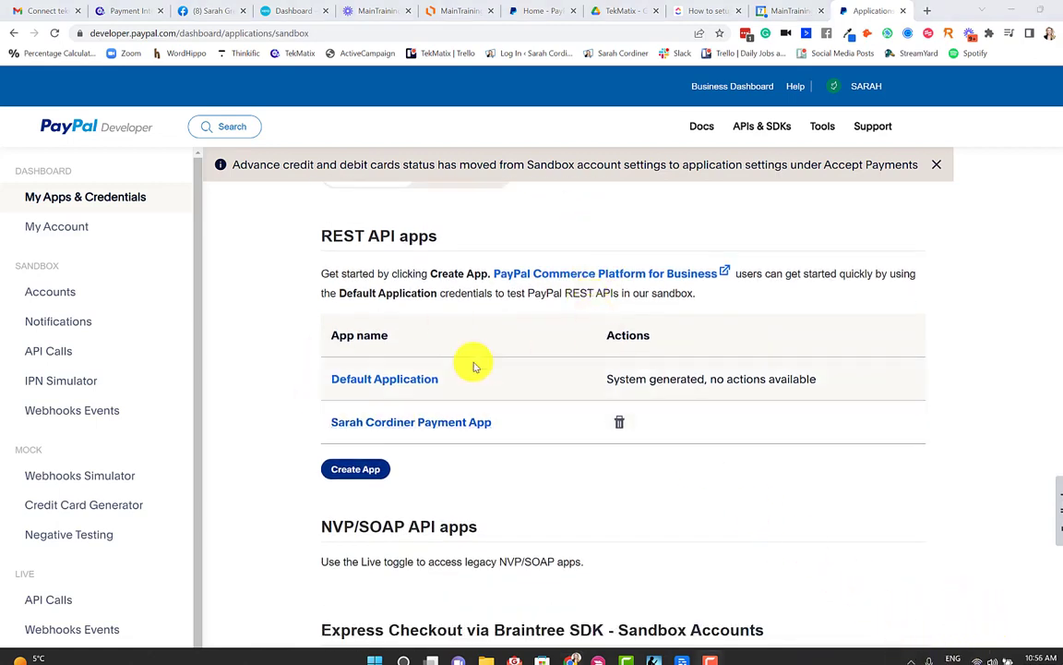
pyautogui.scroll(3)
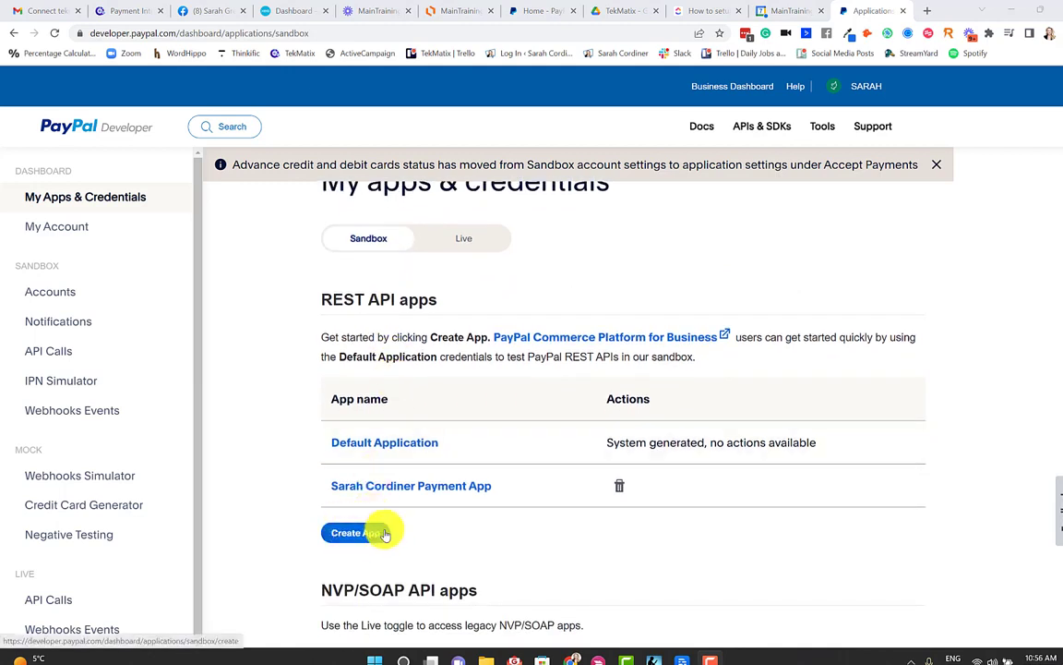
# Step: Name a new Merchant app 'TekMatix' in the Create New App form
pyautogui.click(360, 532)
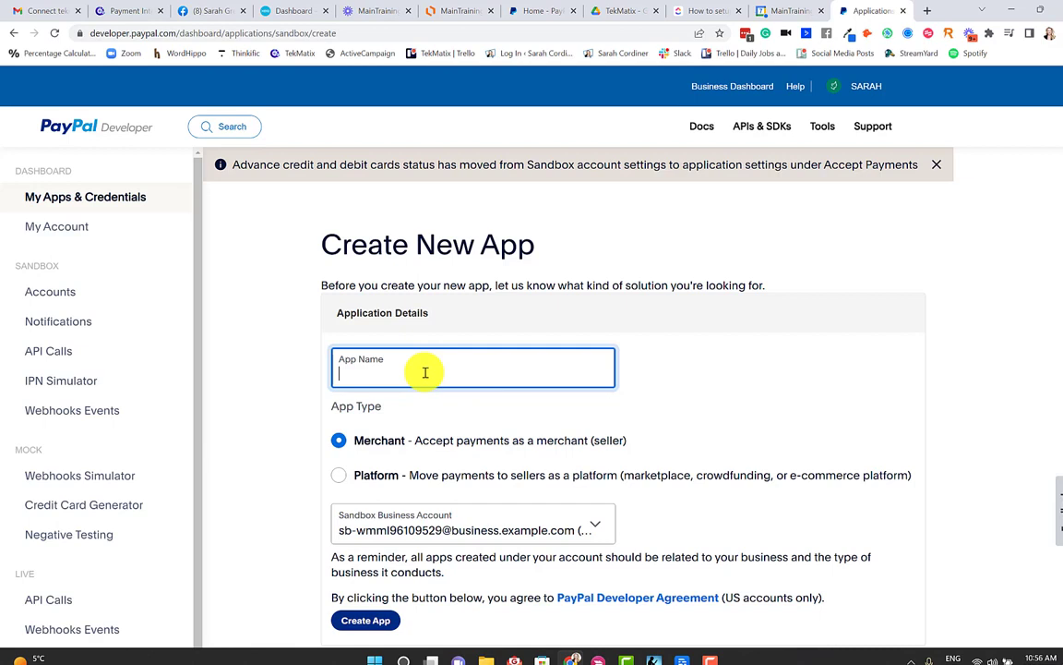
pyautogui.write('T')
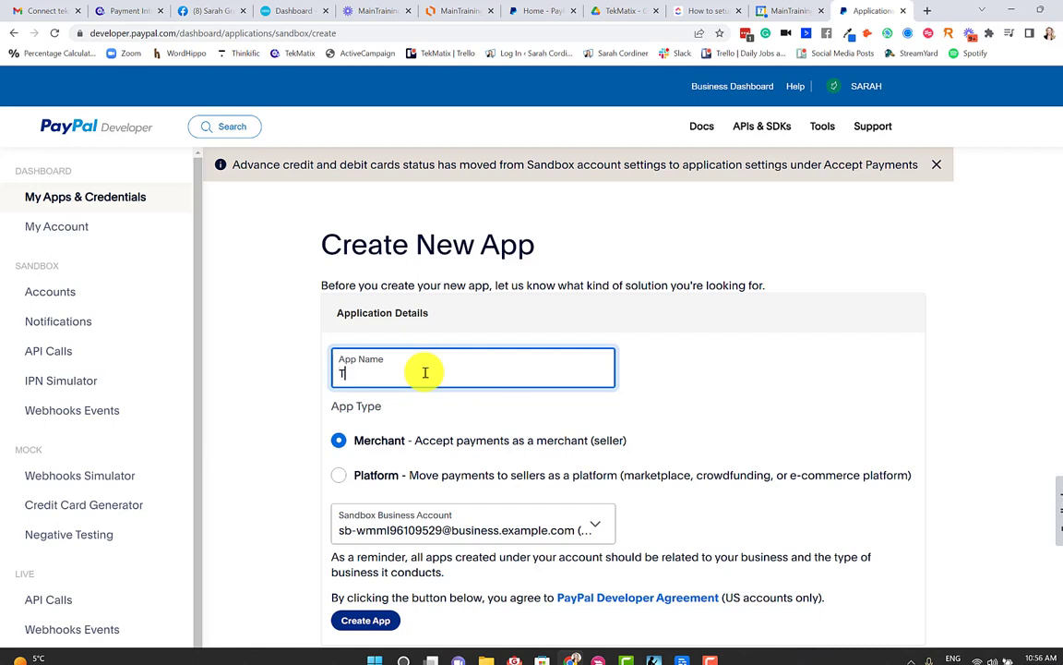
pyautogui.write('ekMat')
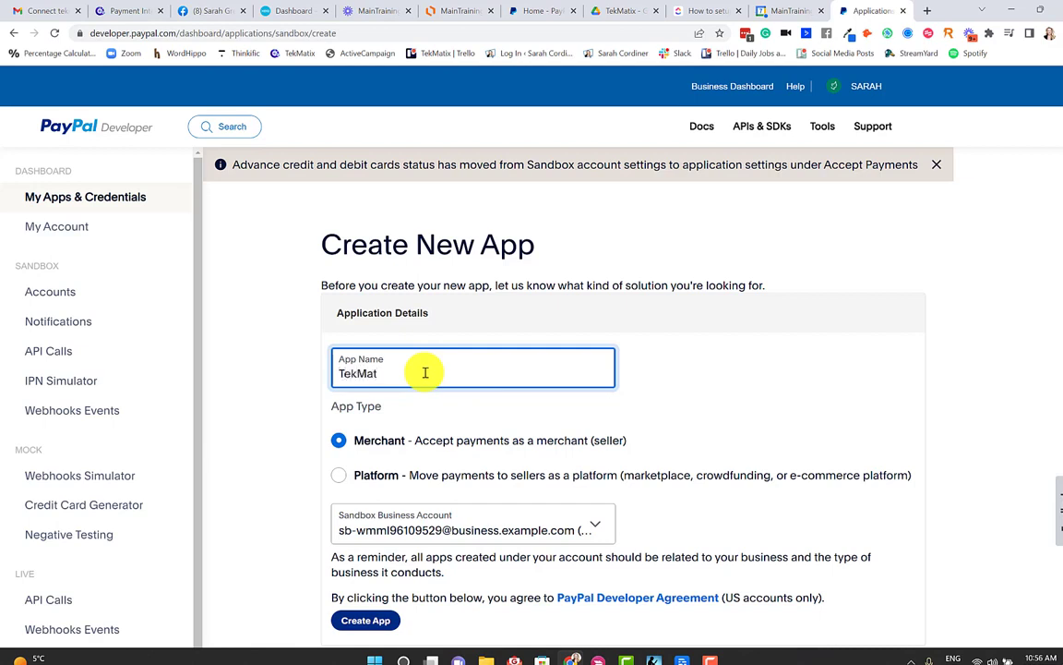
pyautogui.write('ix')
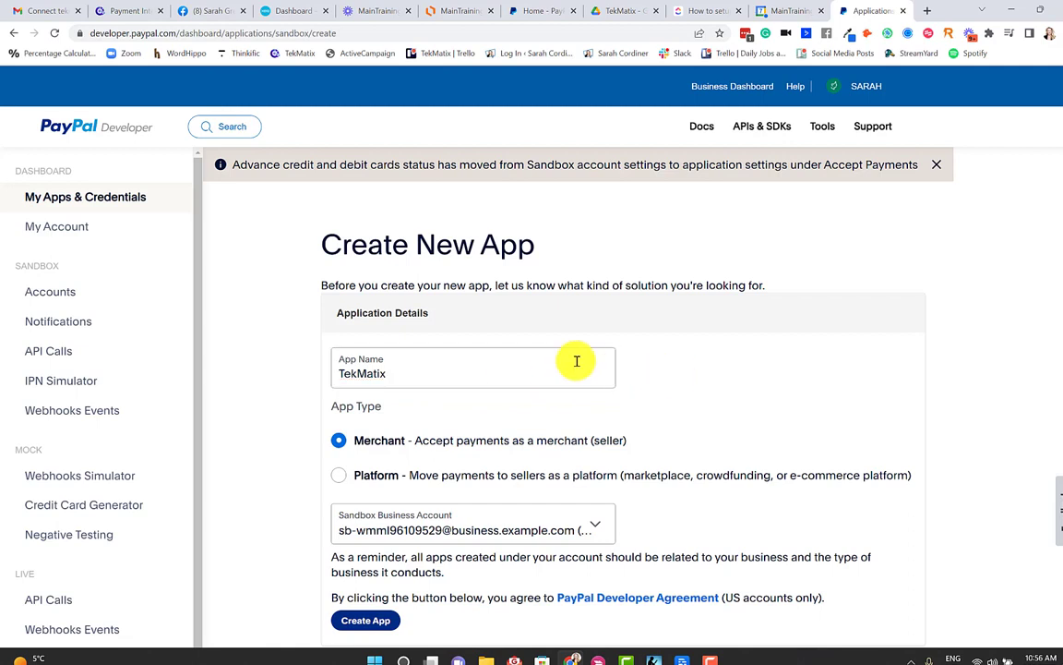
pyautogui.moveTo(480, 402)
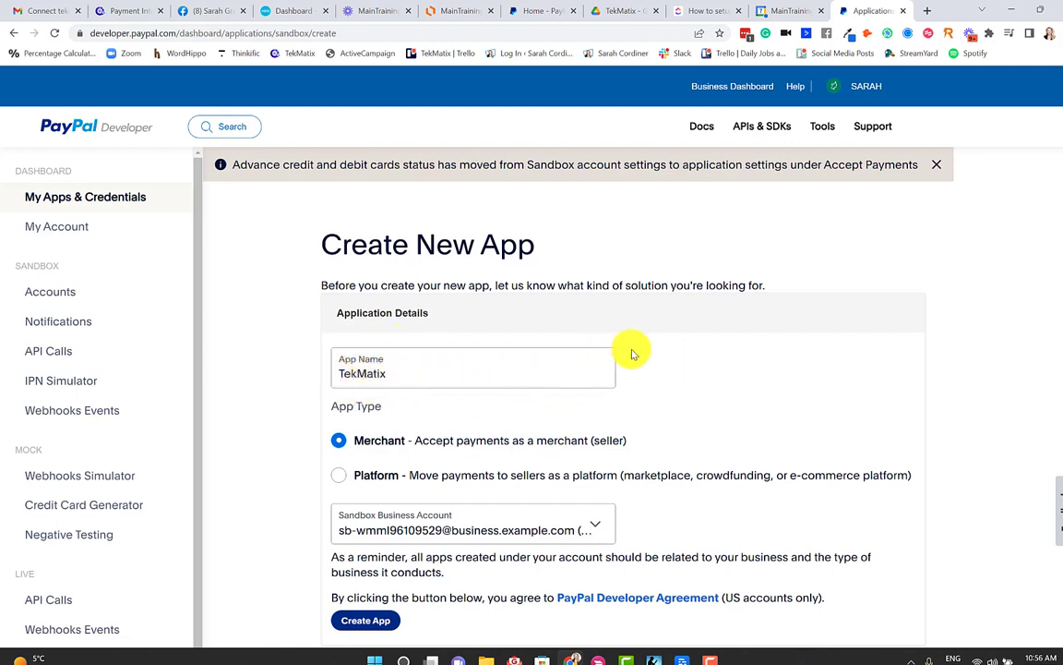
pyautogui.scroll(-3)
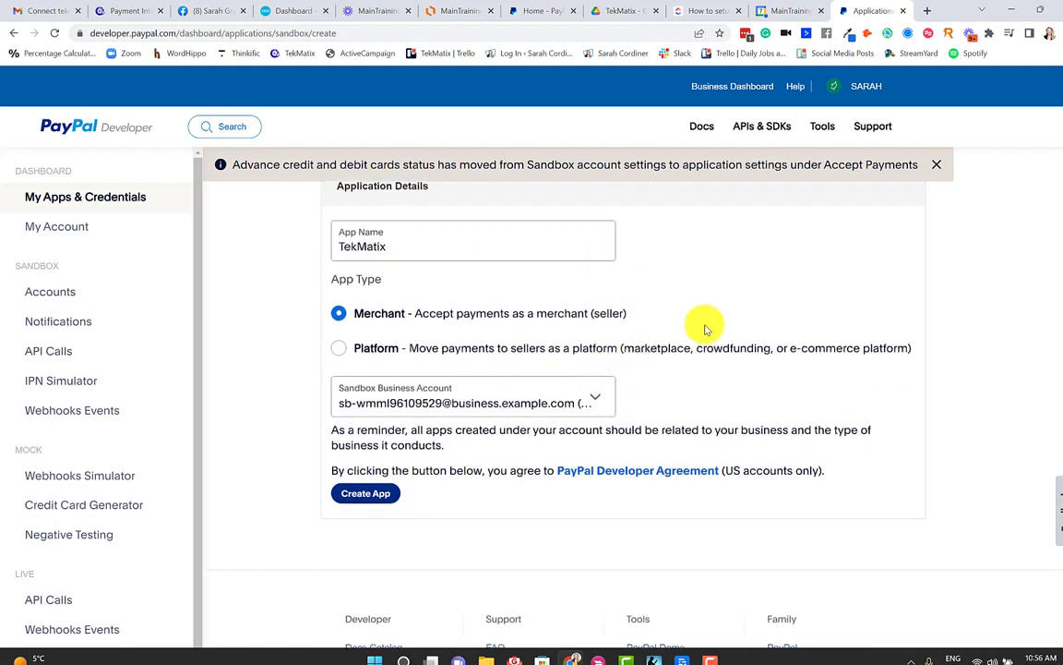
pyautogui.moveTo(921, 643)
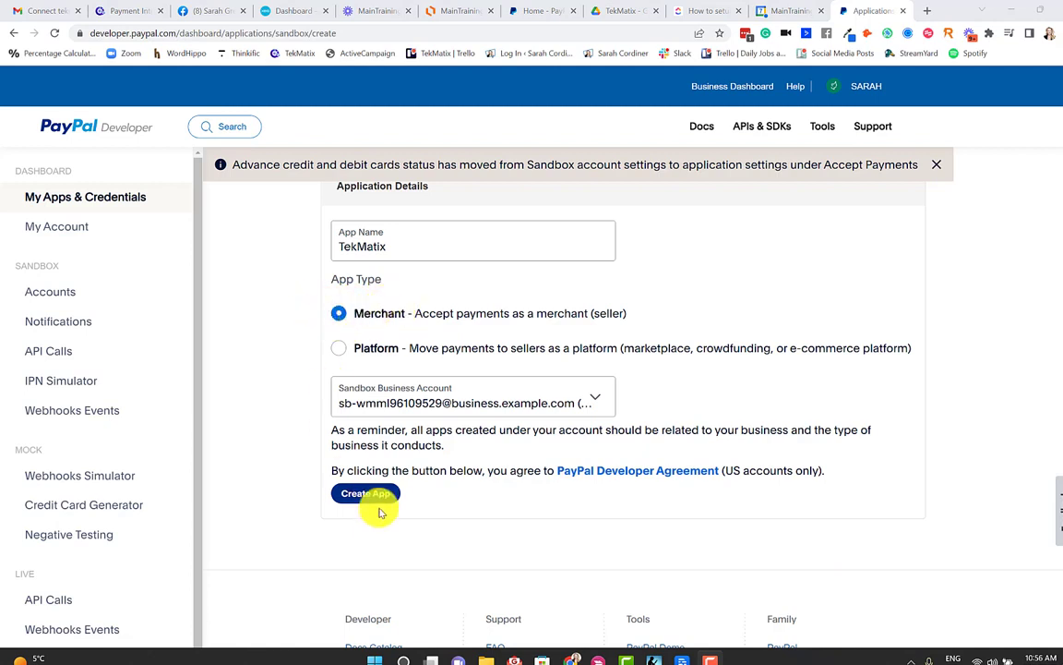
# Step: Submit the TekMatix app and review its Sandbox API Credentials
pyautogui.click(366, 493)
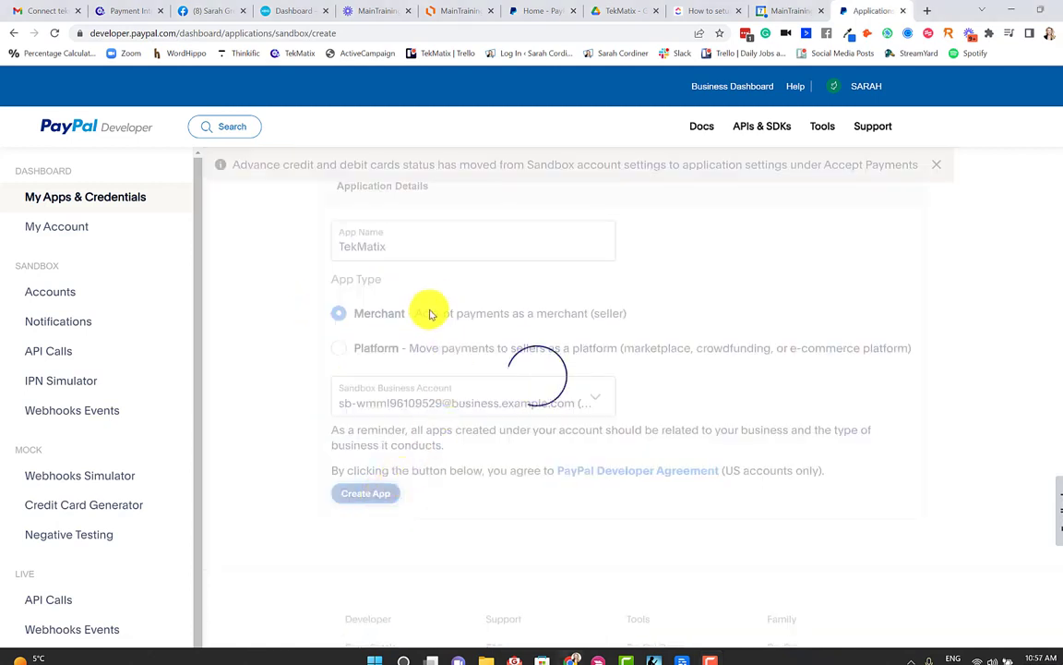
pyautogui.moveTo(467, 312)
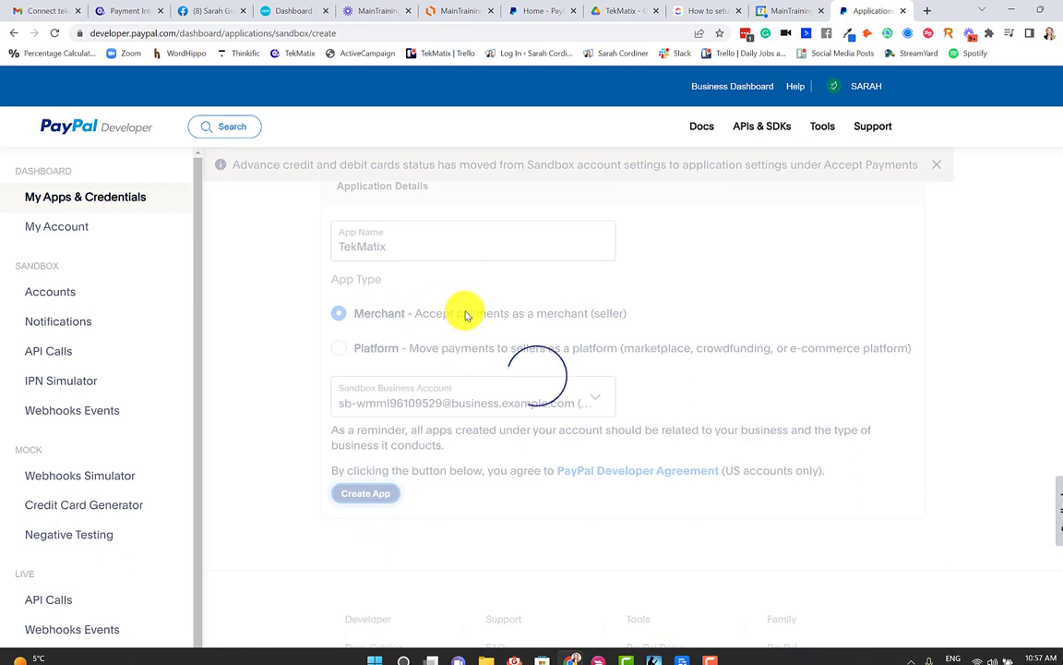
pyautogui.click(366, 492)
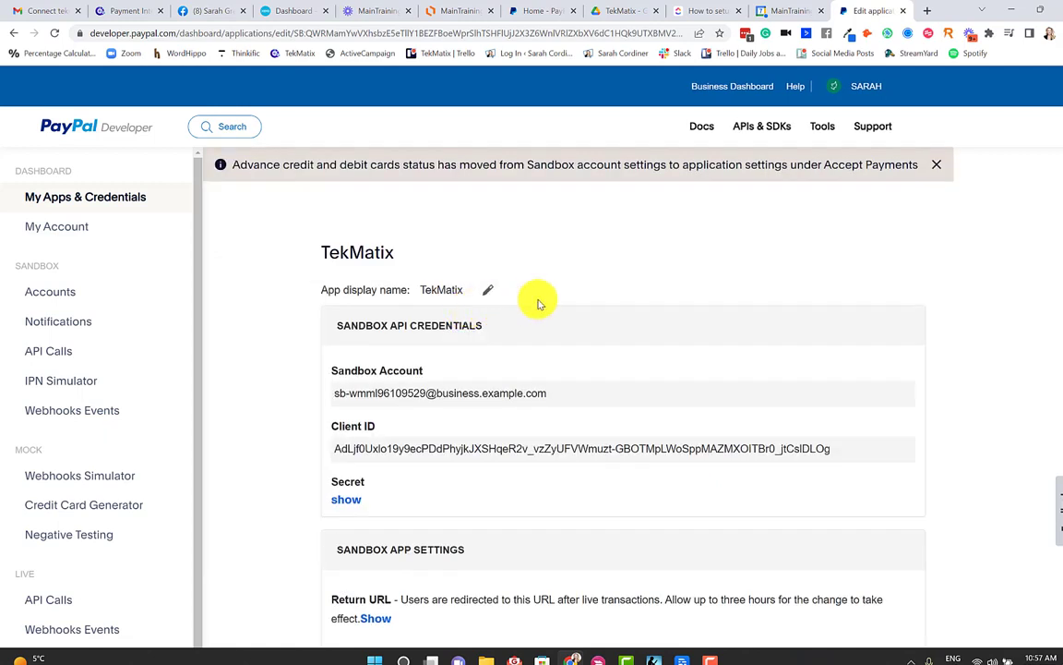
pyautogui.moveTo(421, 263)
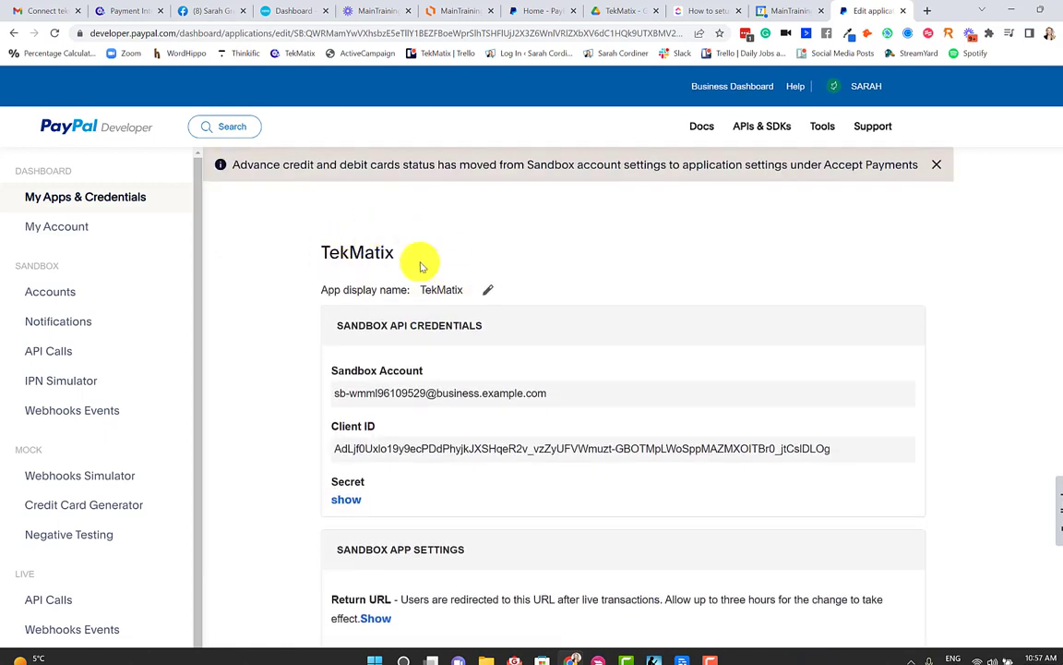
pyautogui.doubleClick(449, 325)
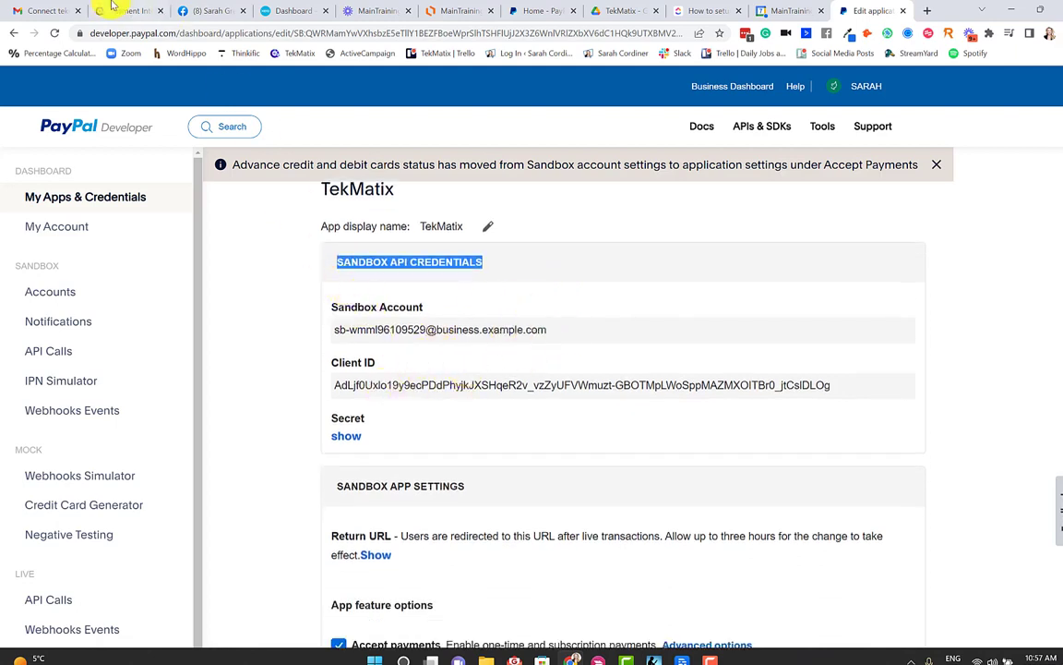
# Step: Paste the TekMatix app's client ID into TekMatix's Sandbox Client Id
pyautogui.click(129, 10)
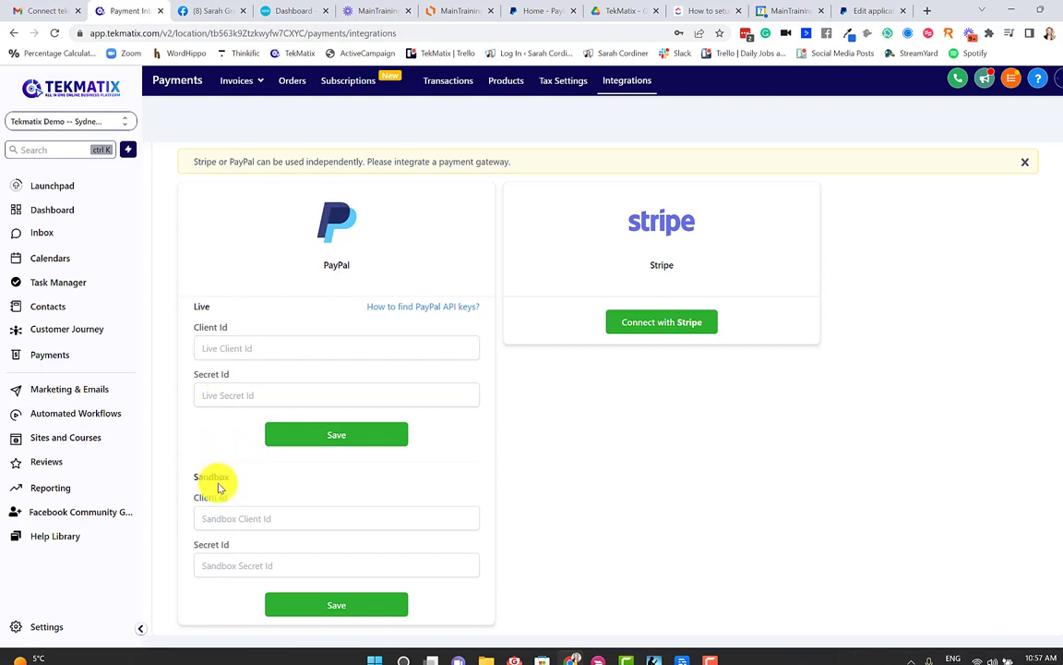
pyautogui.doubleClick(211, 476)
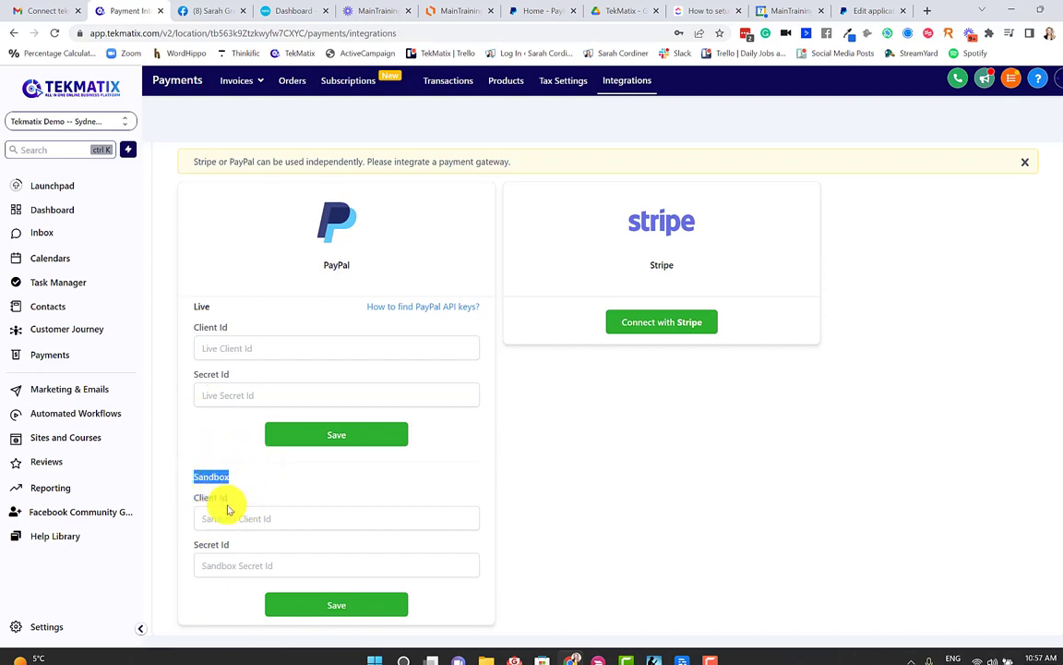
pyautogui.click(868, 10)
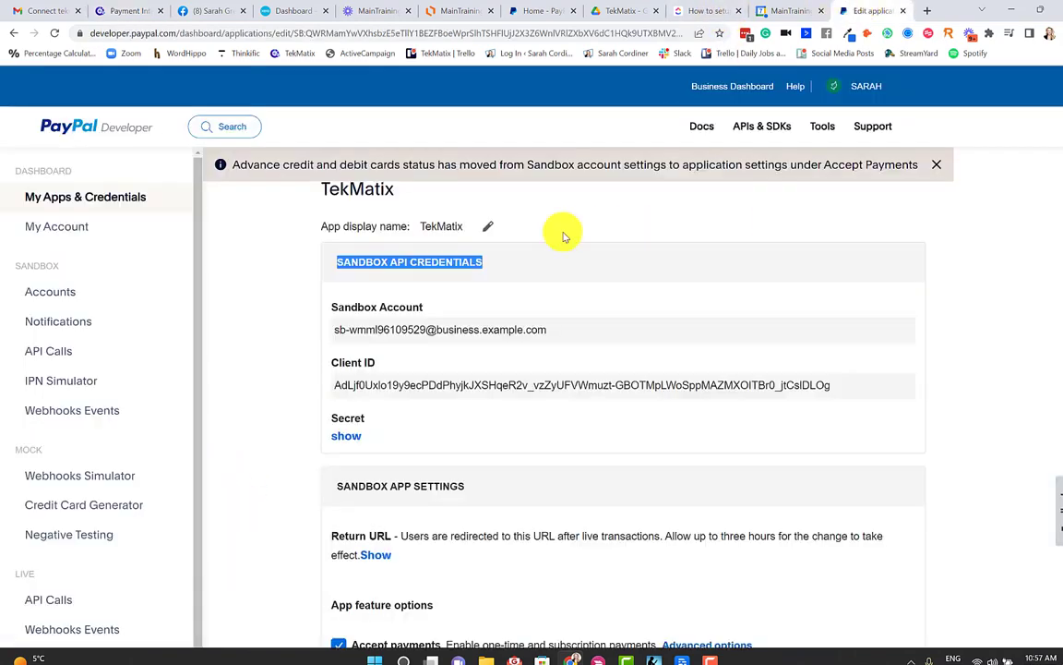
pyautogui.moveTo(853, 385)
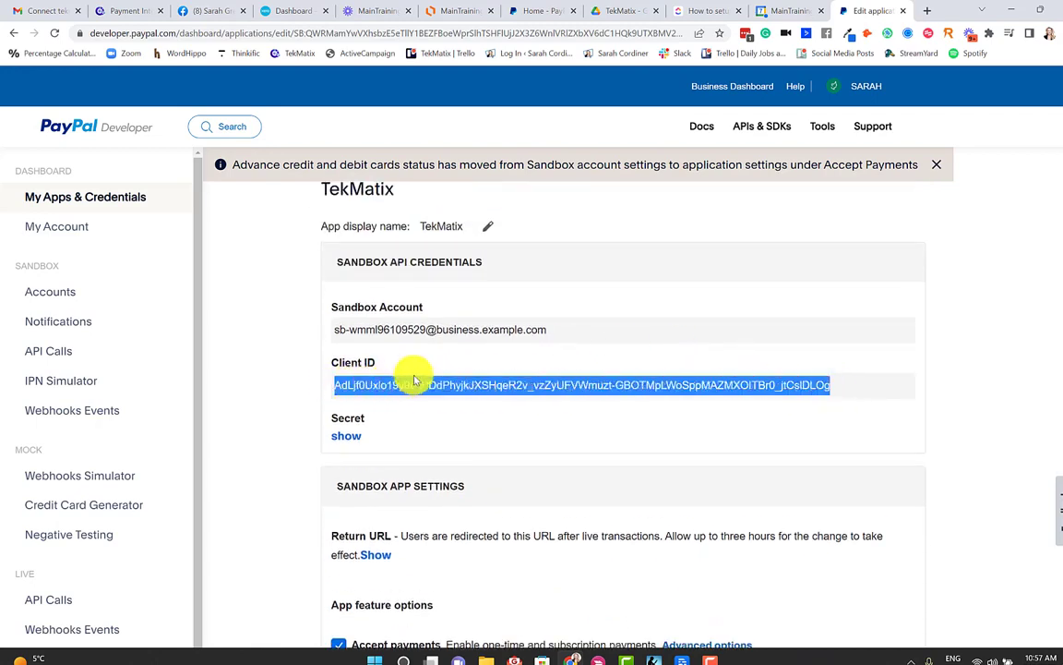
pyautogui.click(129, 11)
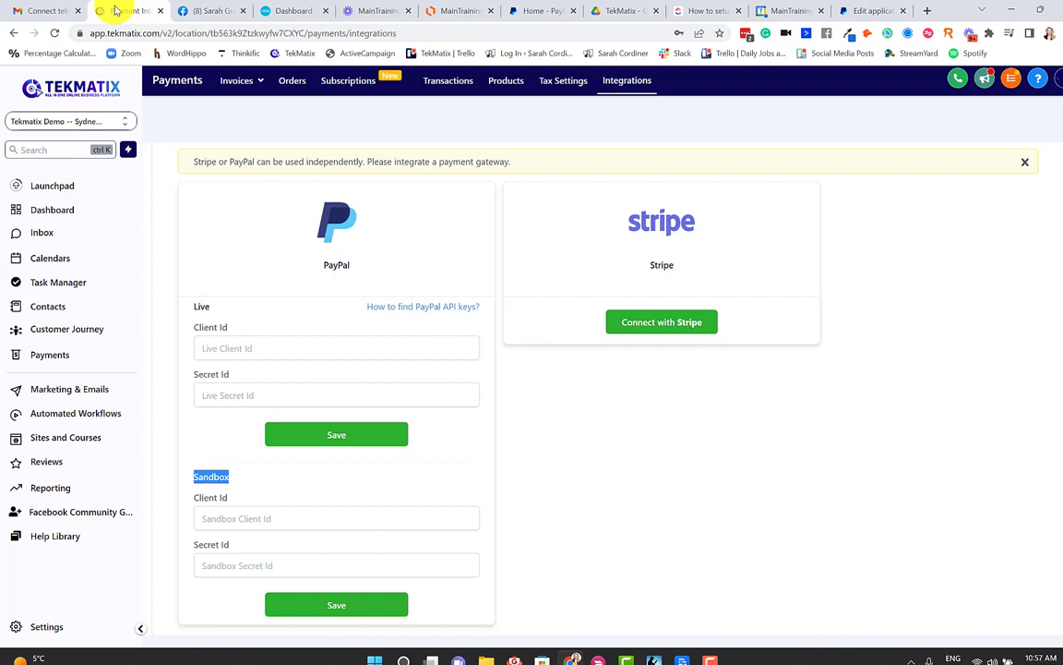
pyautogui.click(336, 518)
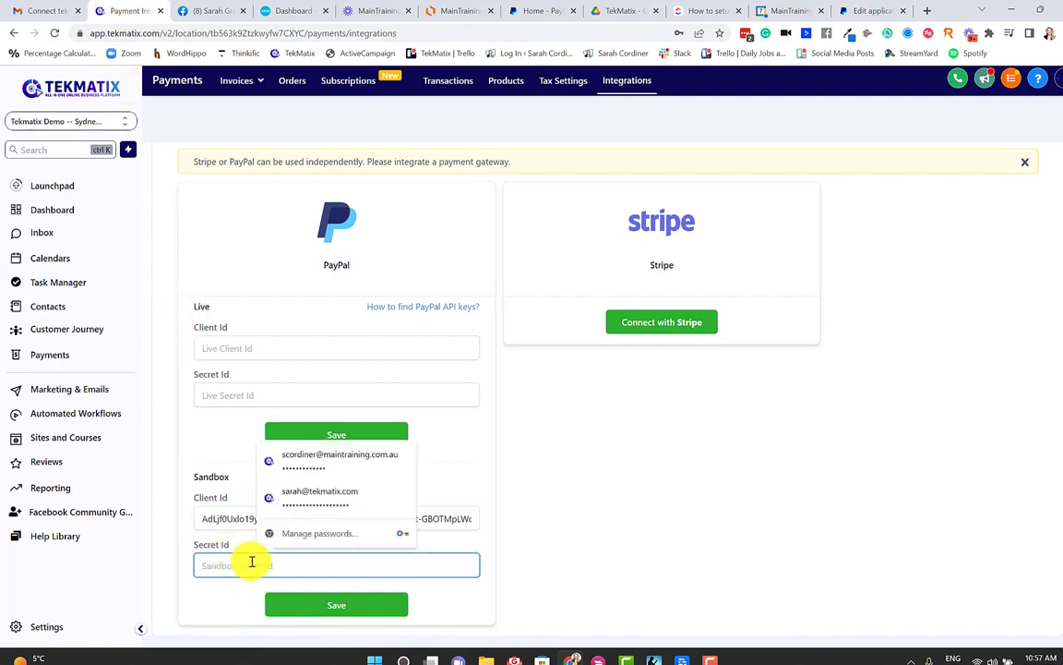
# Step: Reveal and copy the TekMatix app's sandbox secret, then return to TekMatix
pyautogui.click(868, 10)
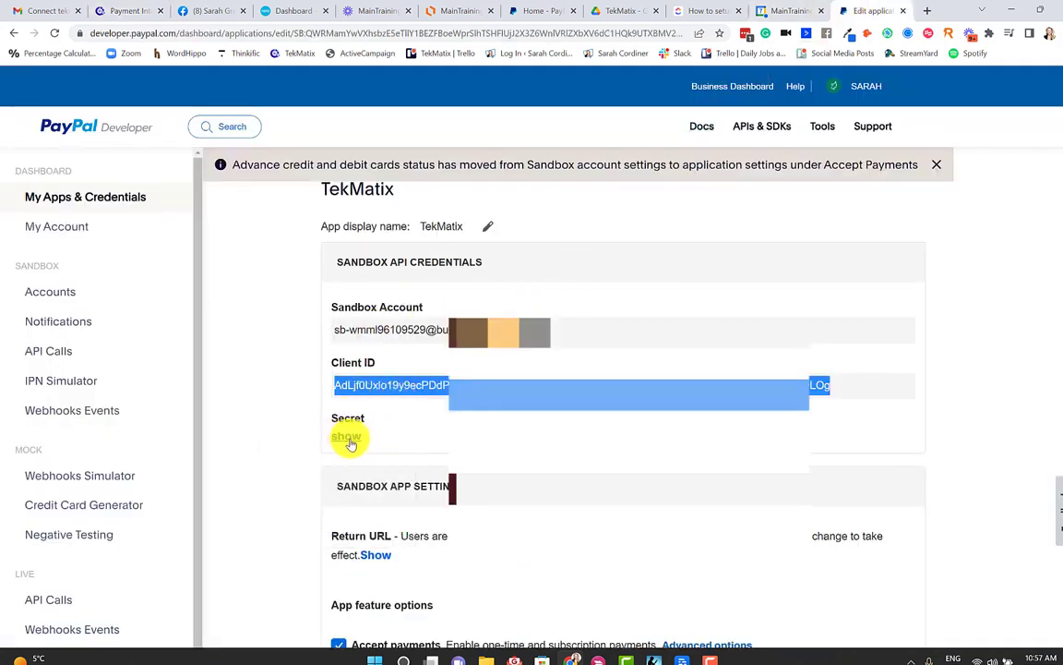
pyautogui.moveTo(349, 435)
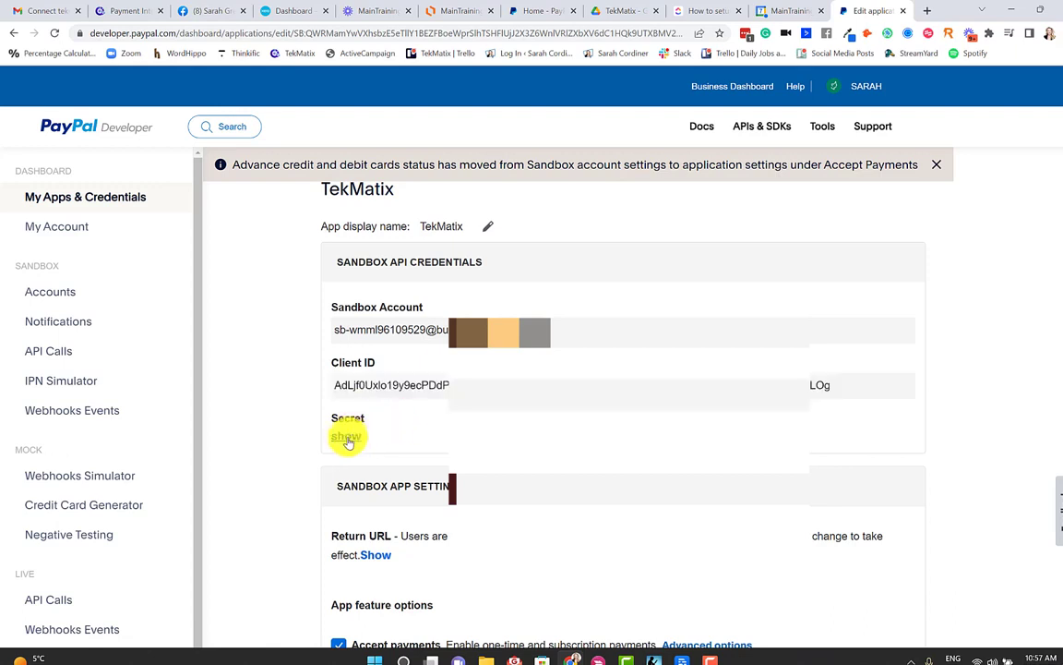
pyautogui.click(346, 435)
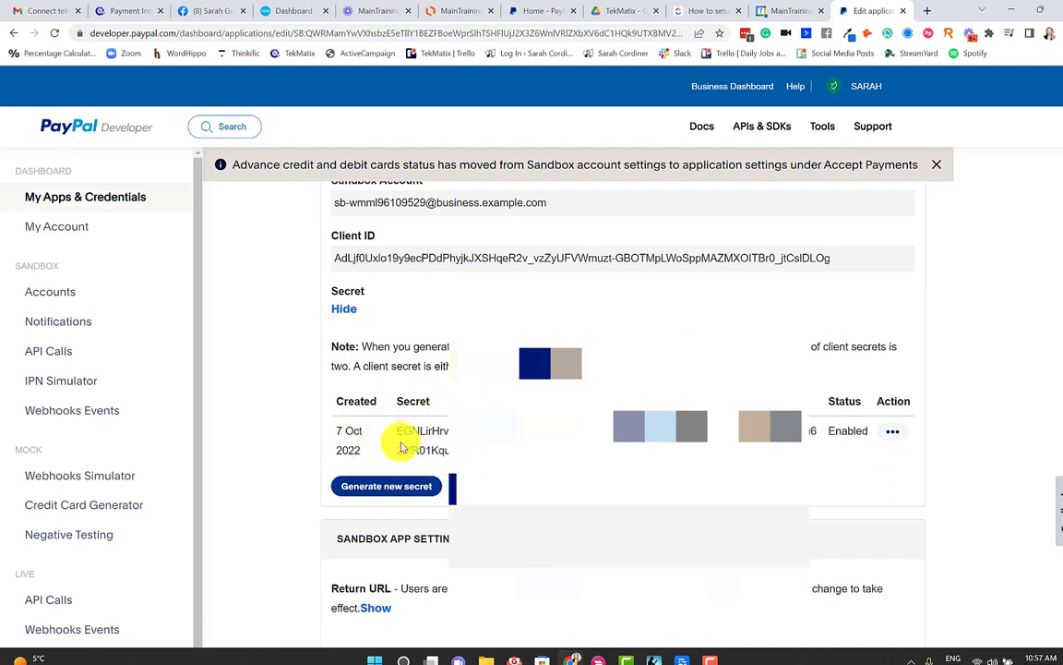
pyautogui.doubleClick(422, 430)
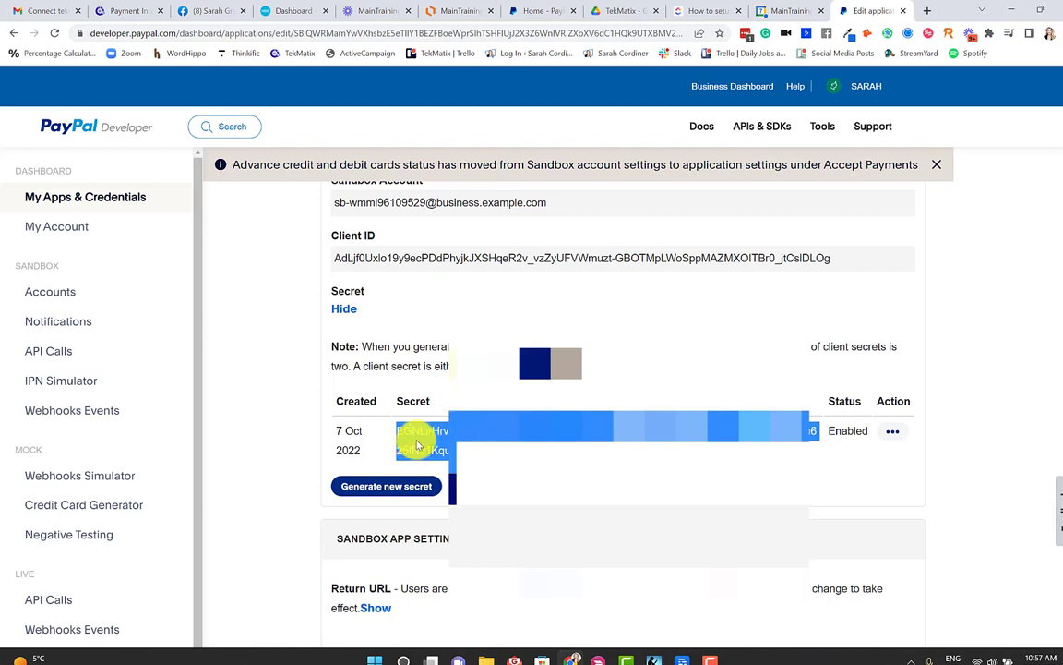
pyautogui.click(129, 11)
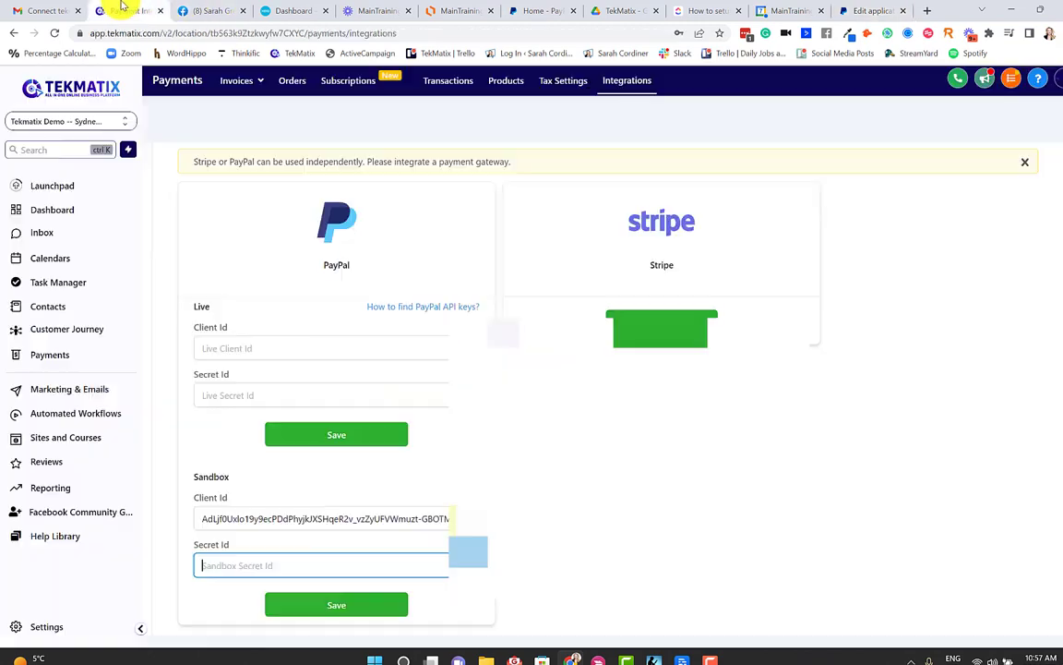
# Step: Paste the sandbox secret into Secret Id and save the sandbox credentials
pyautogui.click(321, 565)
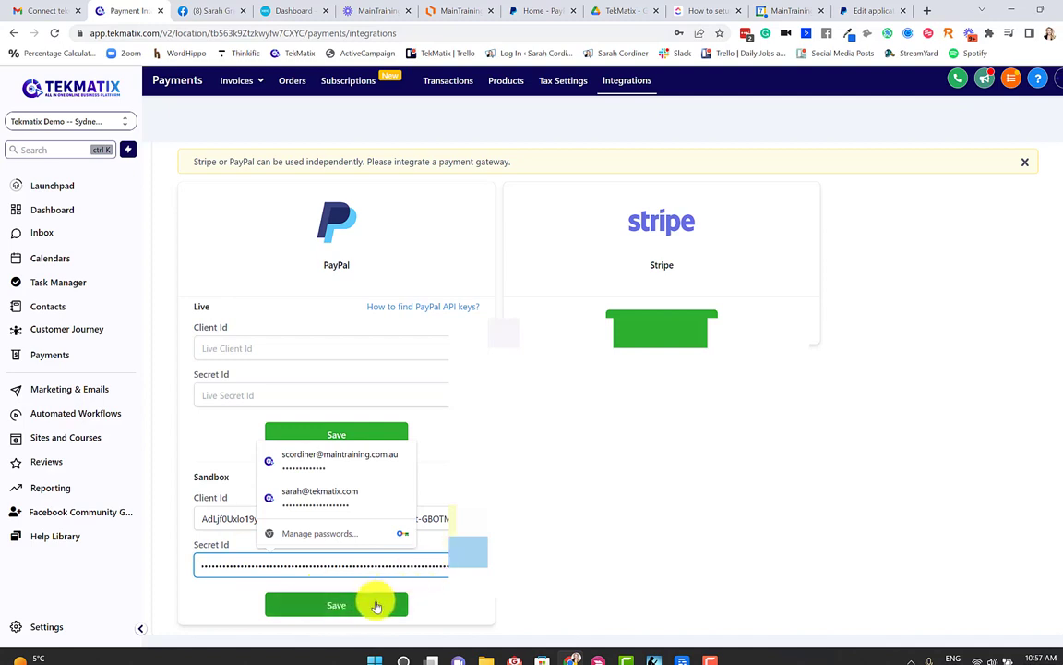
pyautogui.click(336, 605)
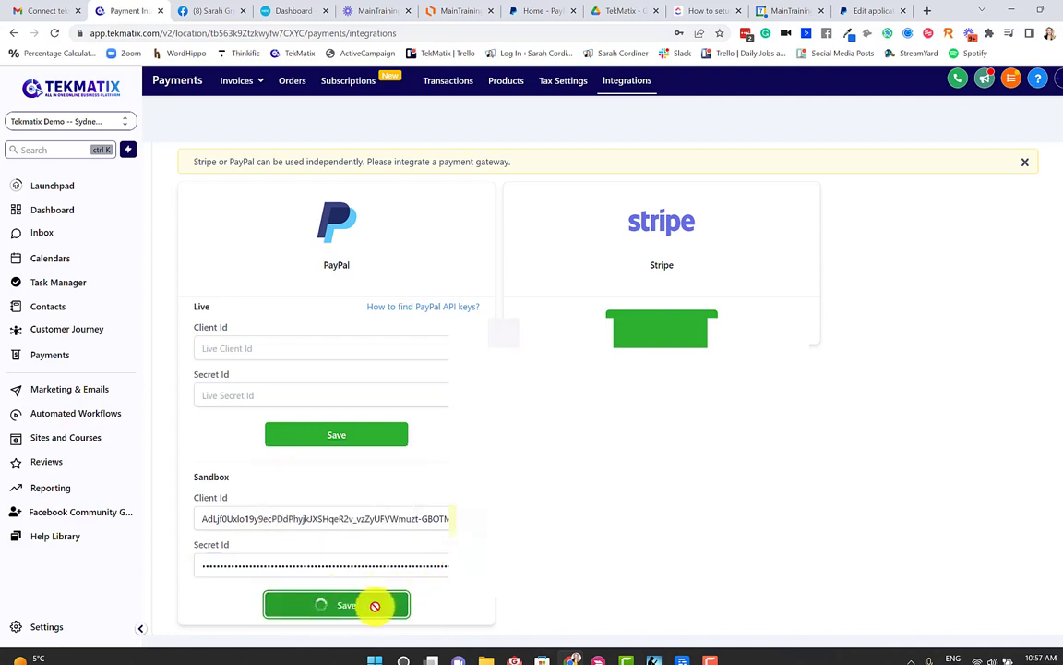
pyautogui.click(336, 605)
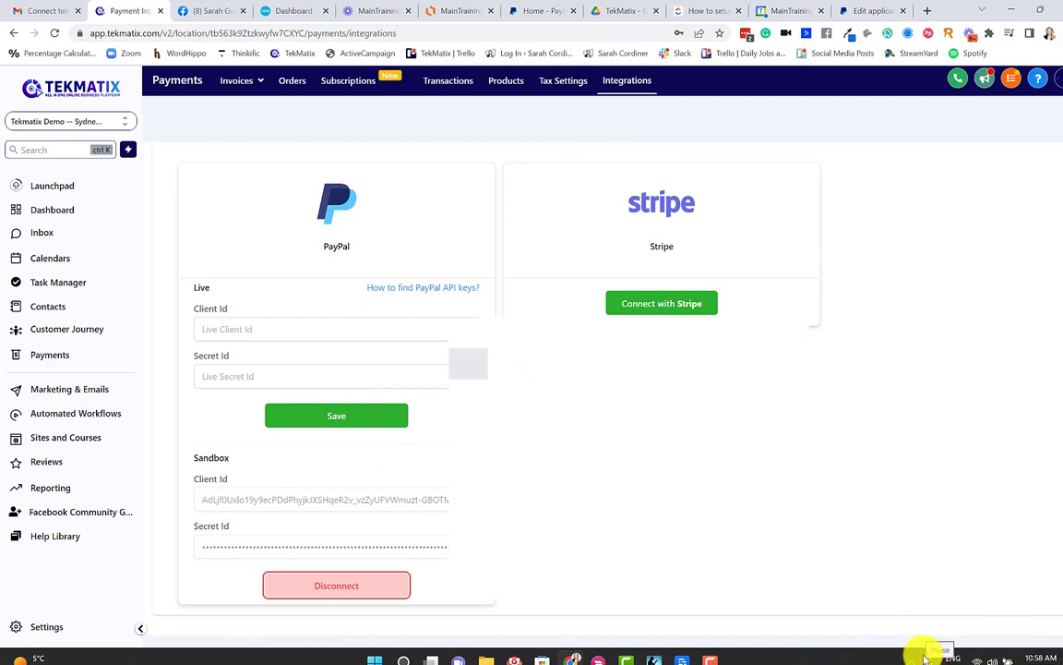
pyautogui.moveTo(923, 651)
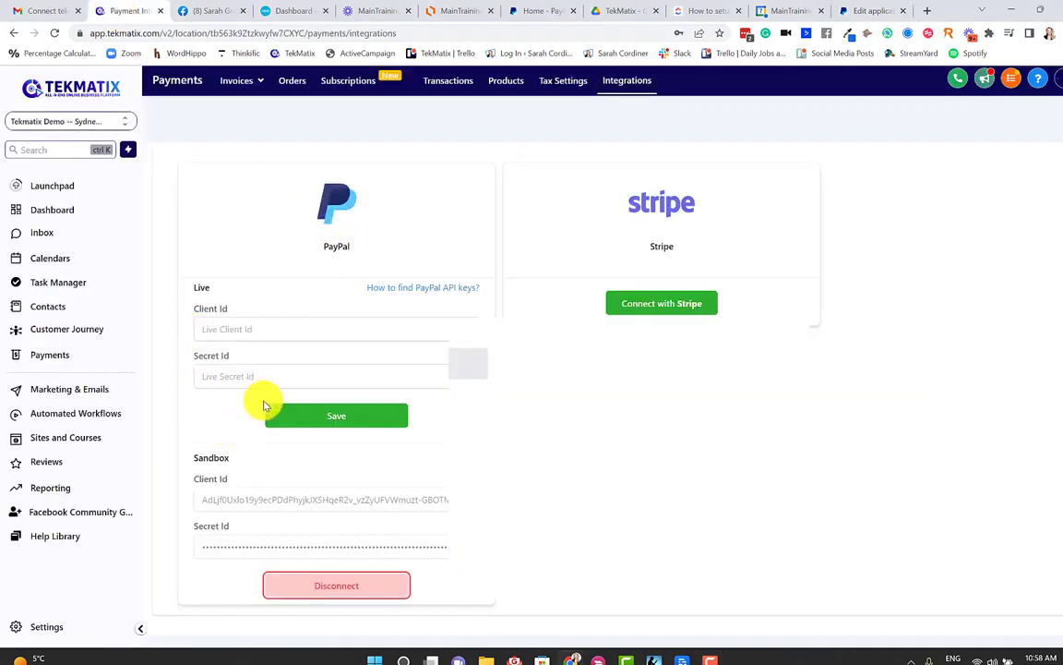
pyautogui.moveTo(221, 478)
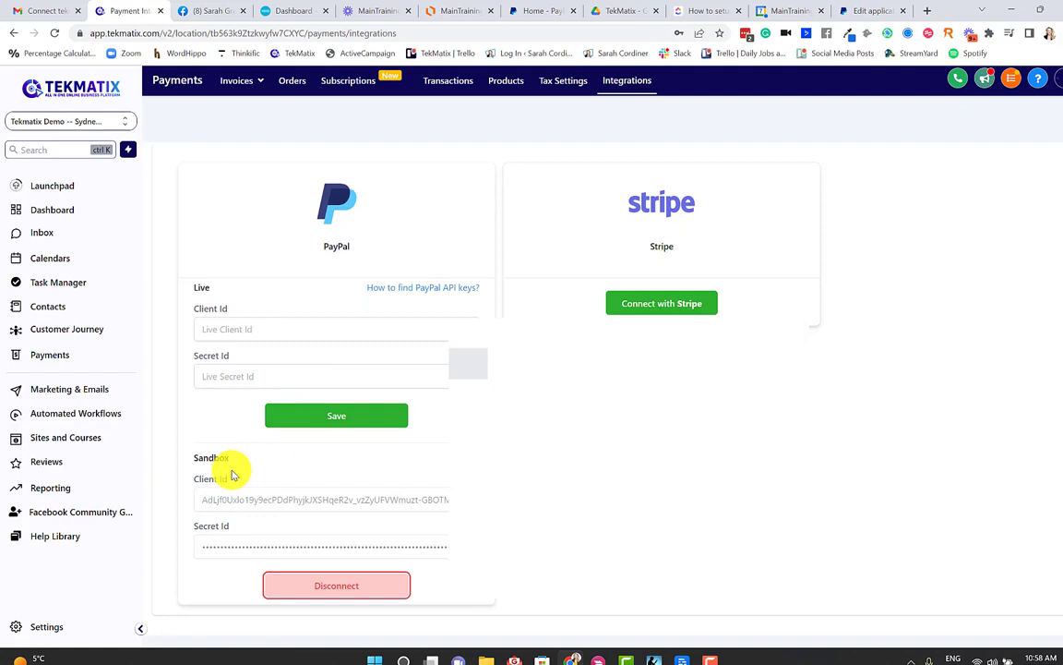
pyautogui.moveTo(259, 464)
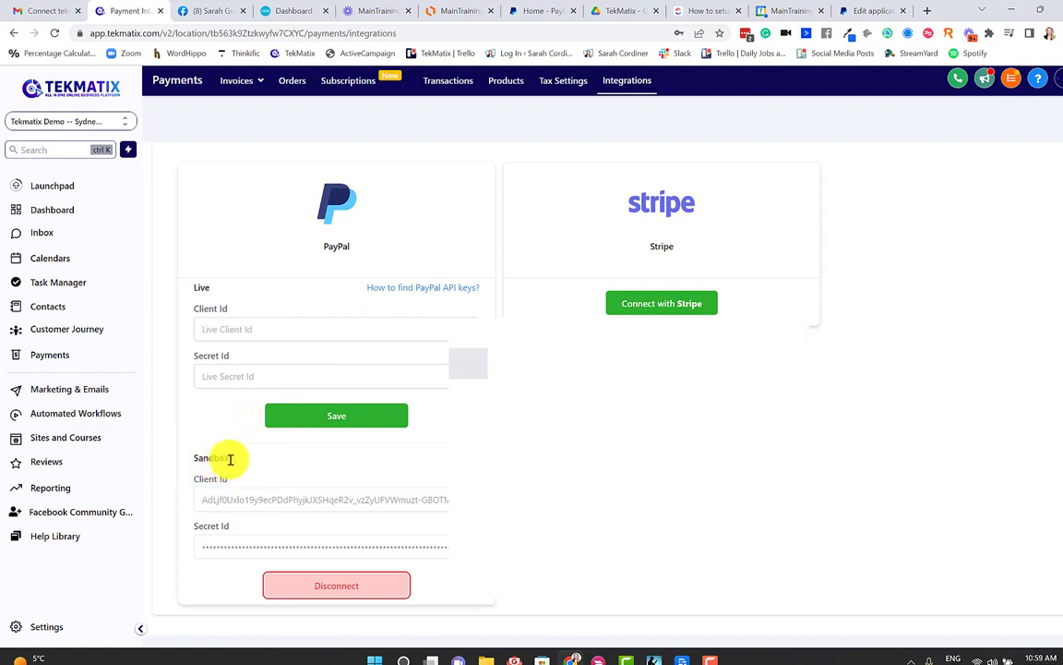
pyautogui.moveTo(250, 452)
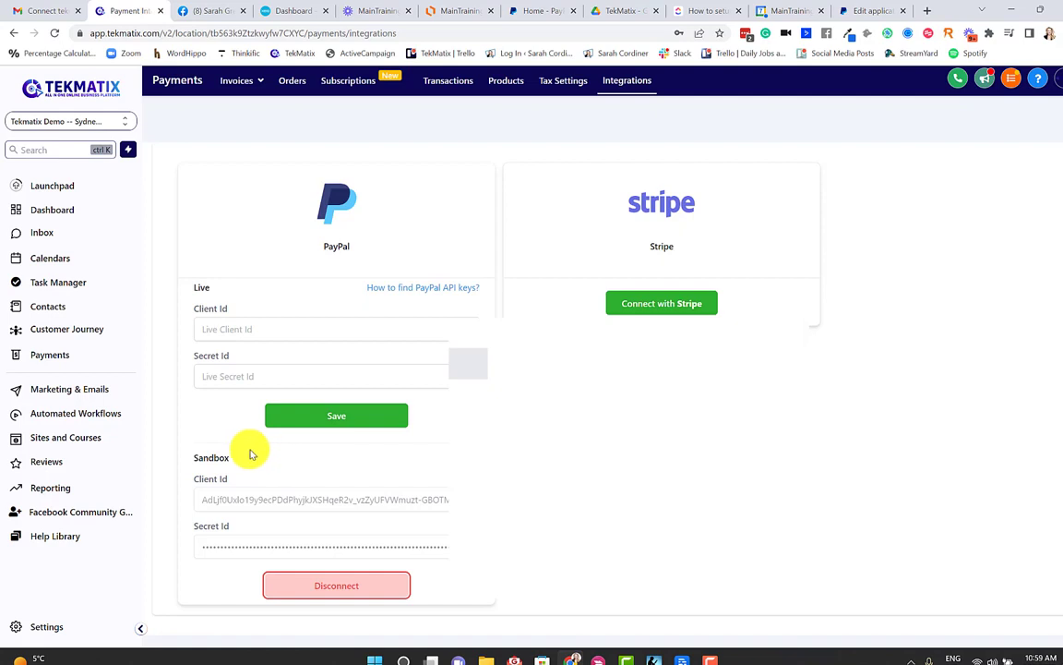
pyautogui.moveTo(233, 466)
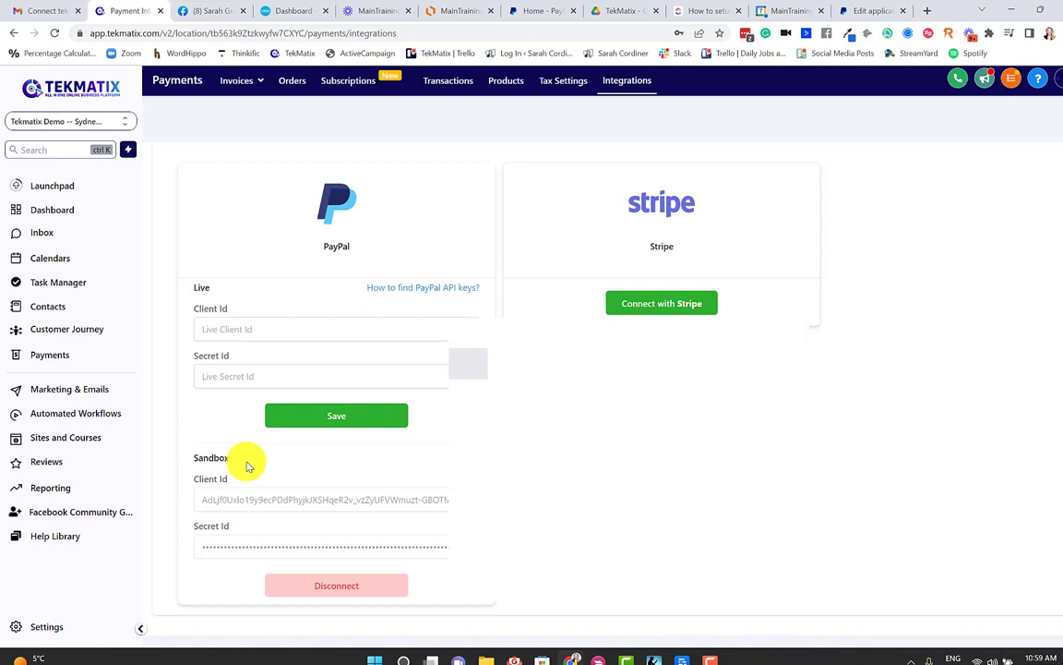
pyautogui.moveTo(348, 270)
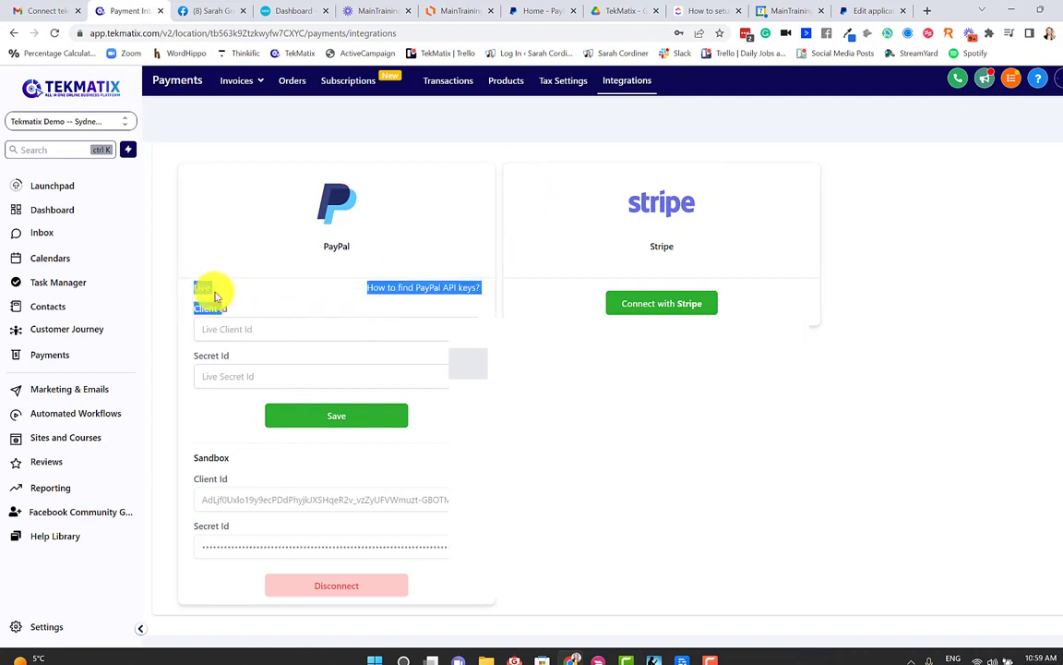
# Step: Return to the PayPal Developer TekMatix app page
pyautogui.click(868, 10)
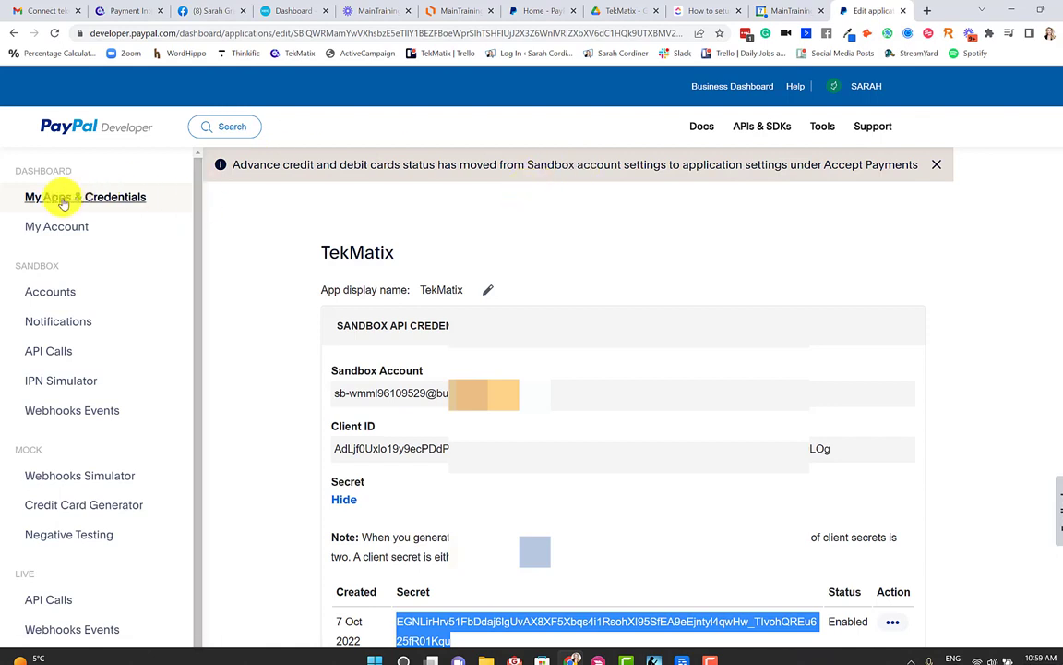
# Step: Switch My Apps & Credentials to Live and start a new app
pyautogui.click(85, 197)
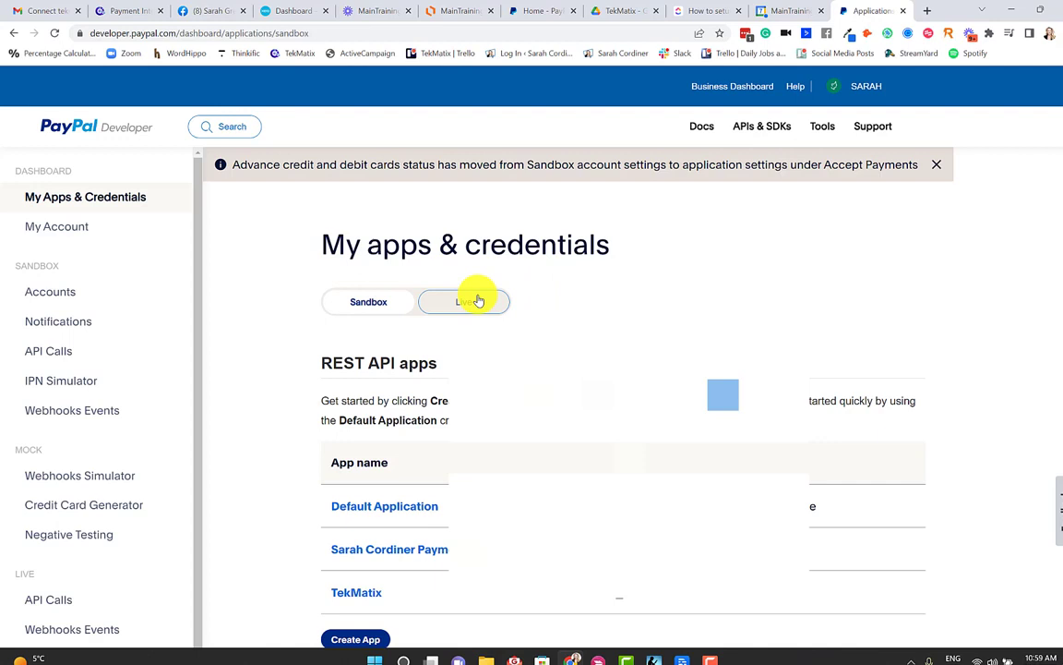
pyautogui.click(465, 301)
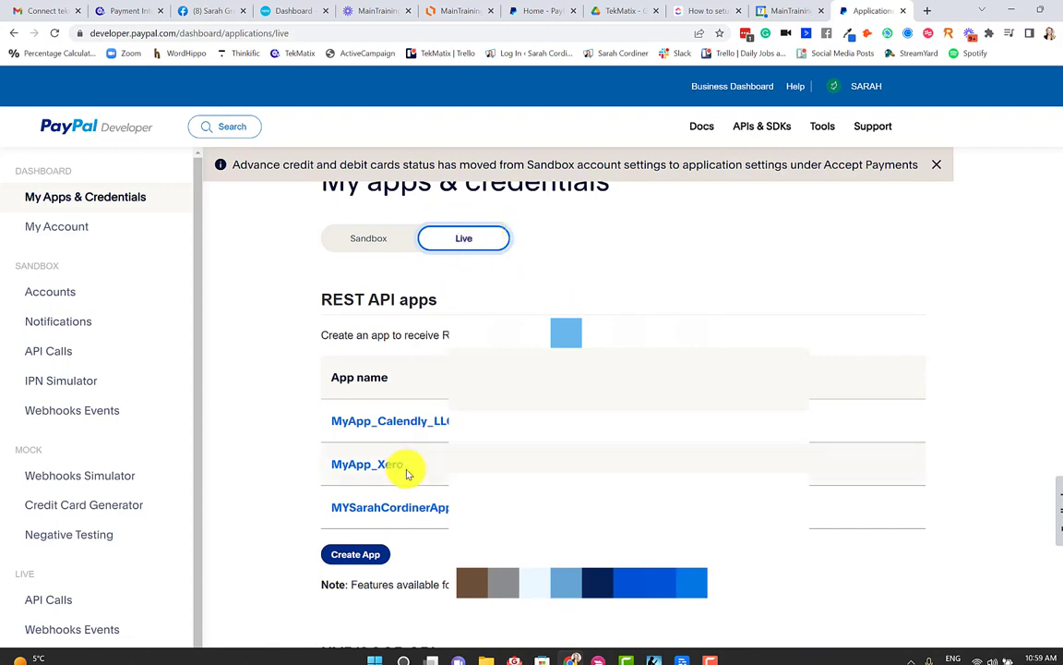
pyautogui.click(355, 554)
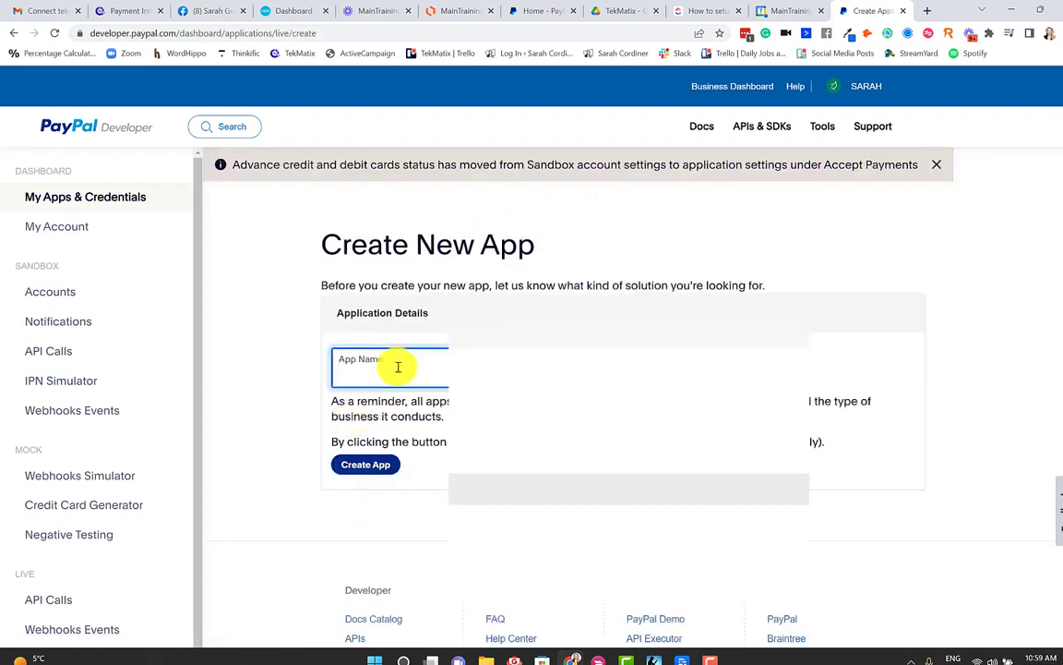
# Step: Create the live app named 'TekMatix - live'
pyautogui.write('TekMat')
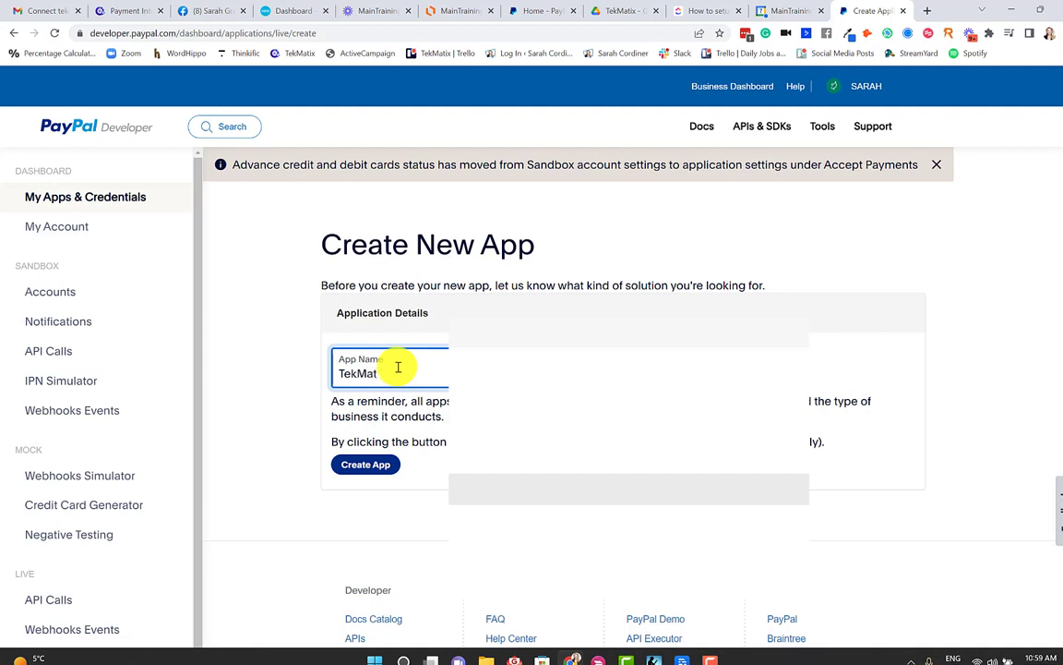
pyautogui.write('ix')
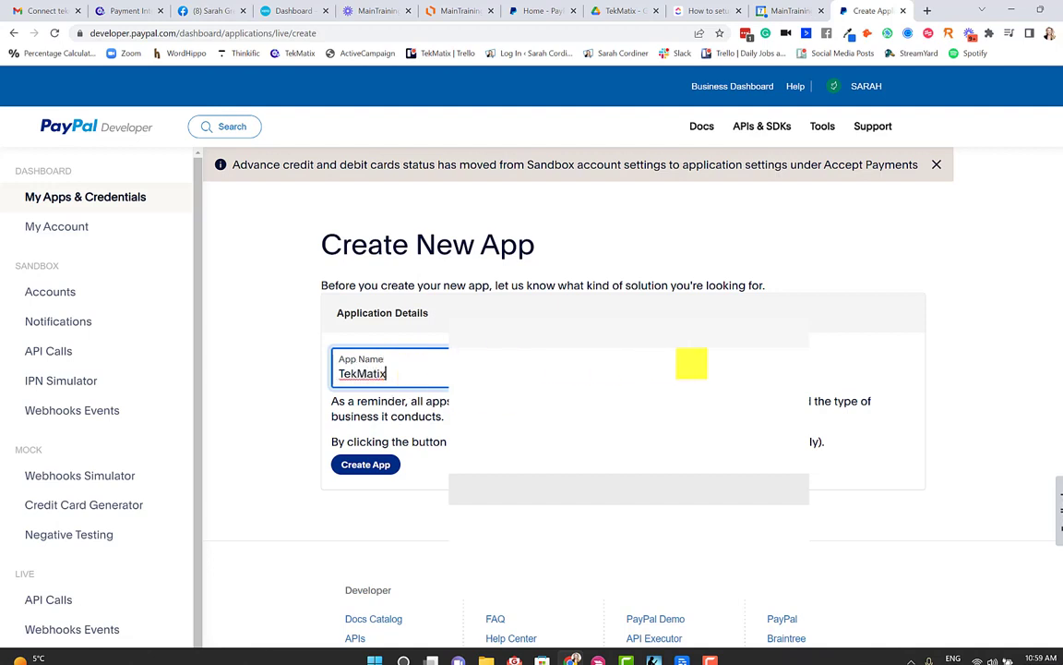
pyautogui.write('-')
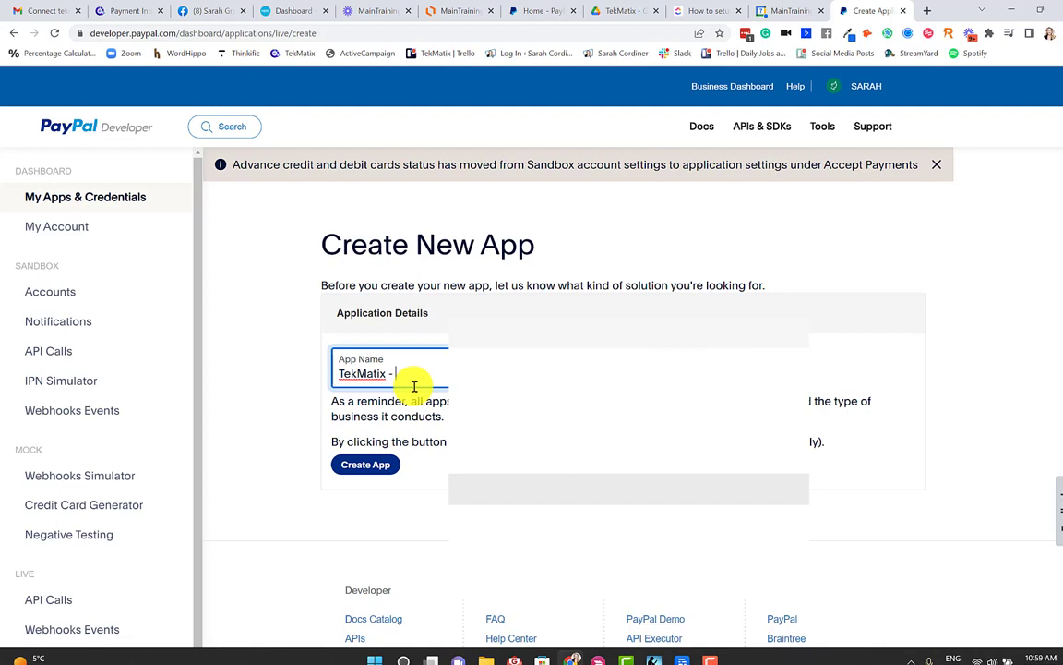
pyautogui.write('live')
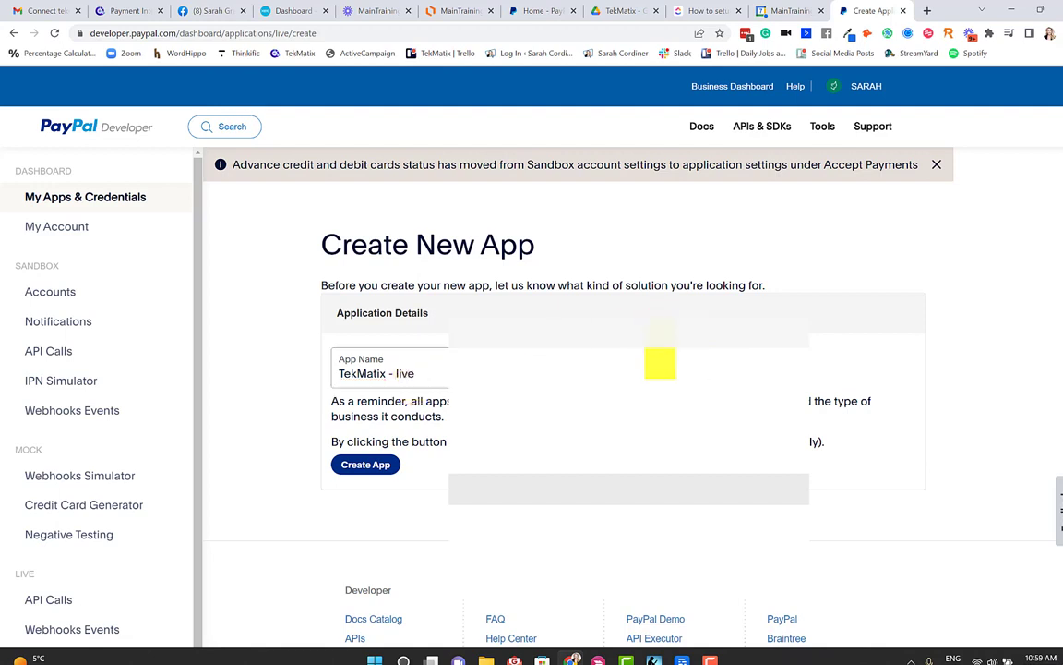
pyautogui.scroll(-3)
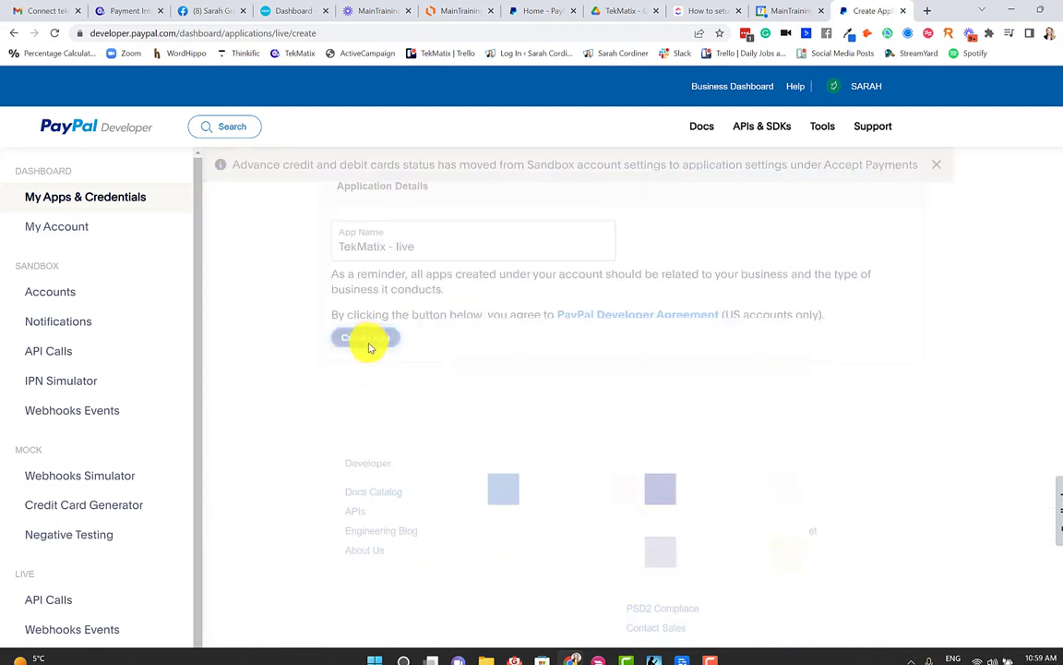
pyautogui.moveTo(340, 371)
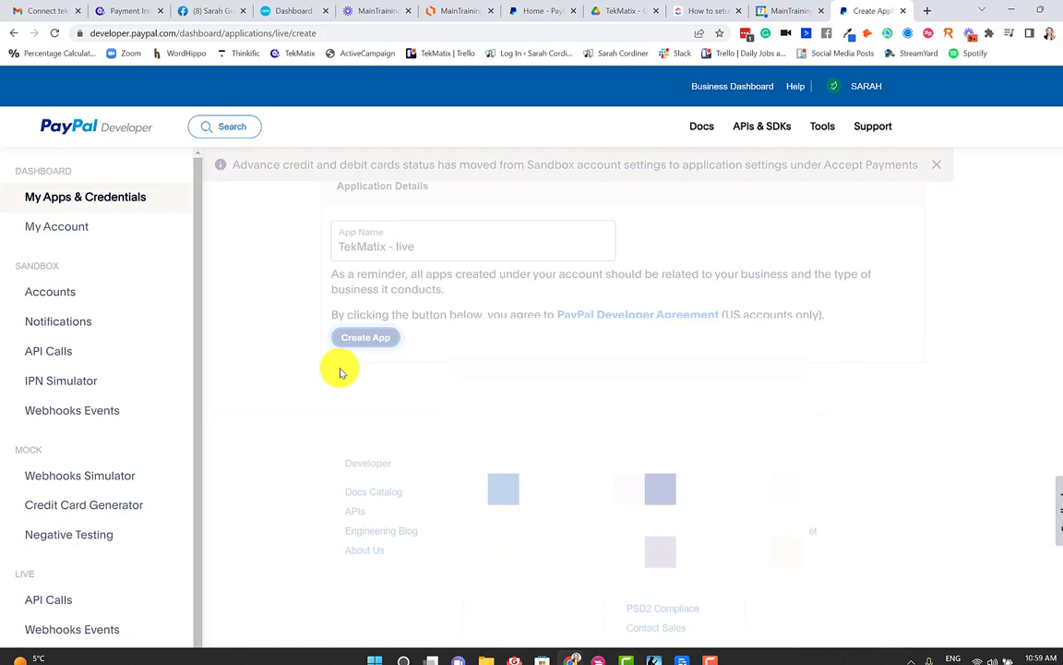
pyautogui.click(365, 337)
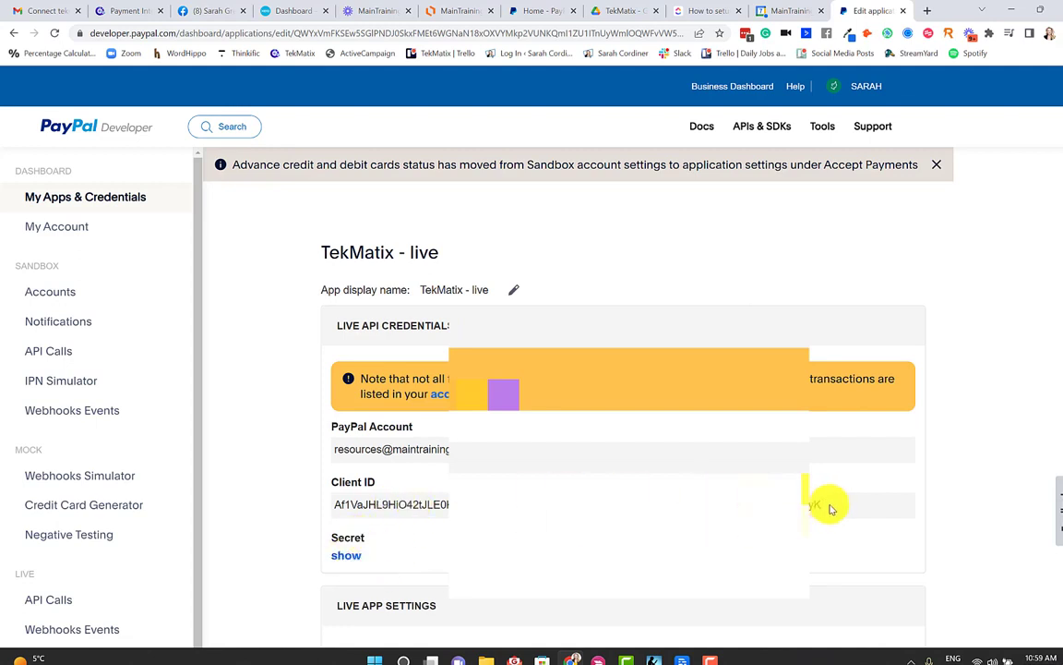
# Step: Copy the live client ID into TekMatix's Live Client Id field
pyautogui.tripleClick(391, 504)
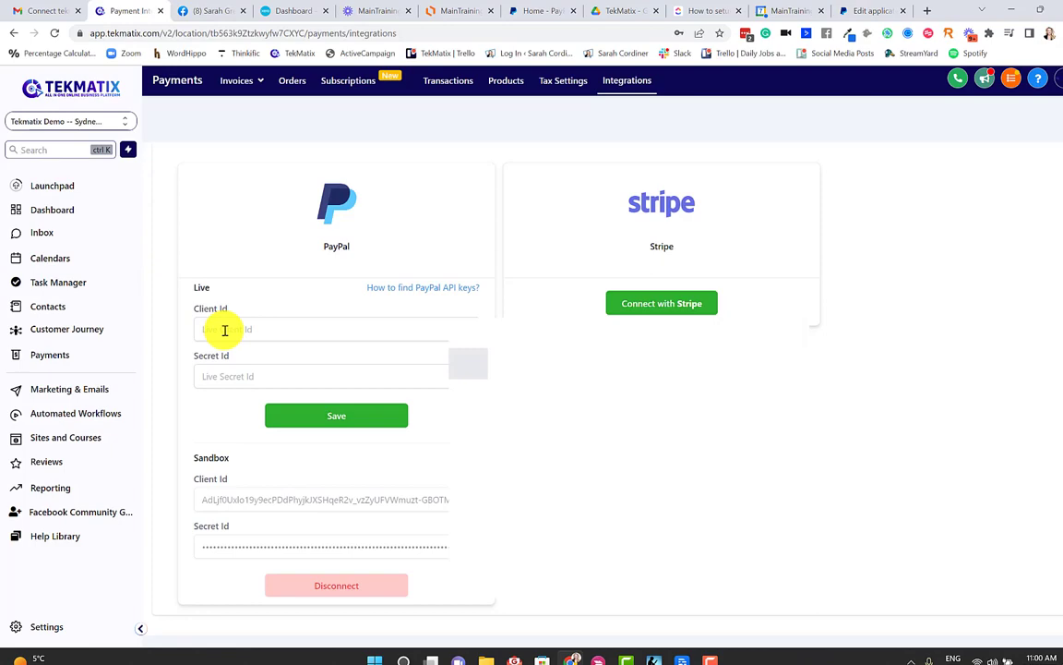
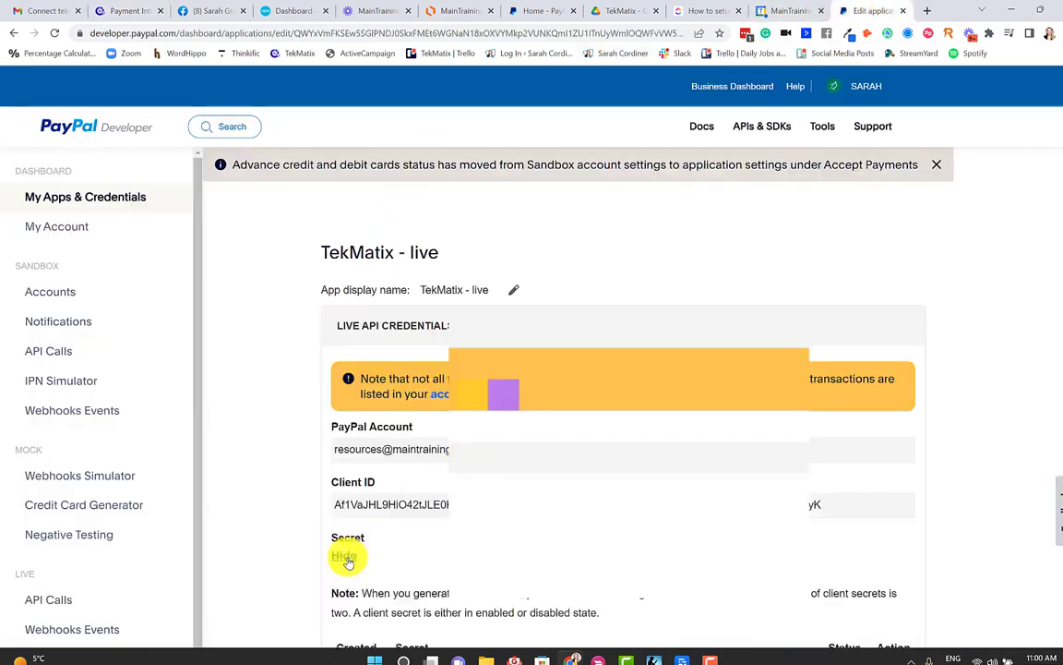
pyautogui.scroll(-3)
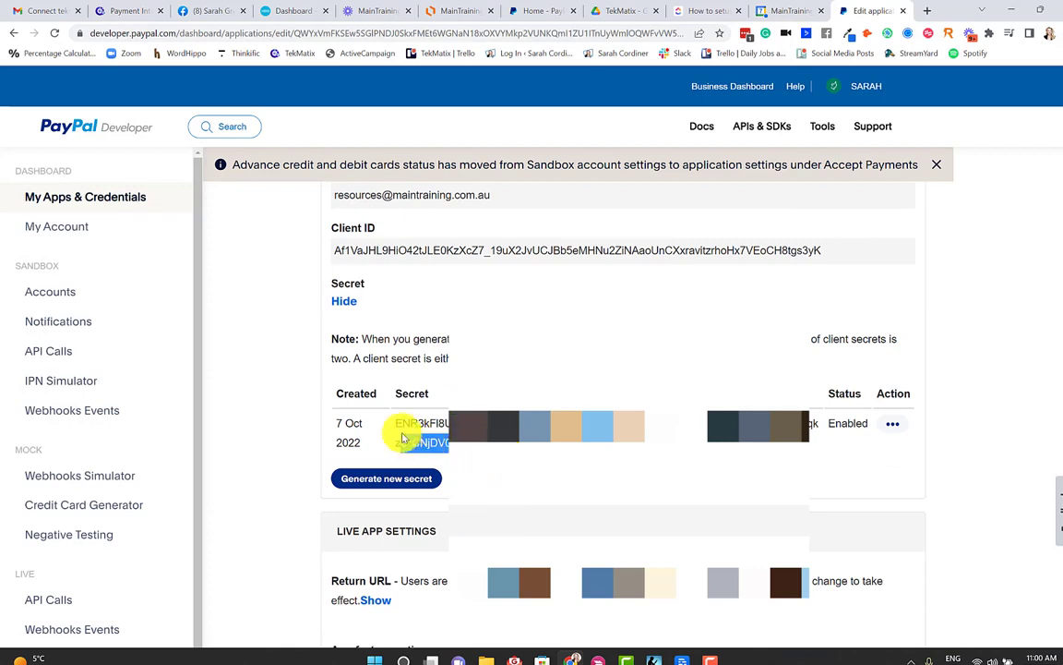
pyautogui.click(130, 11)
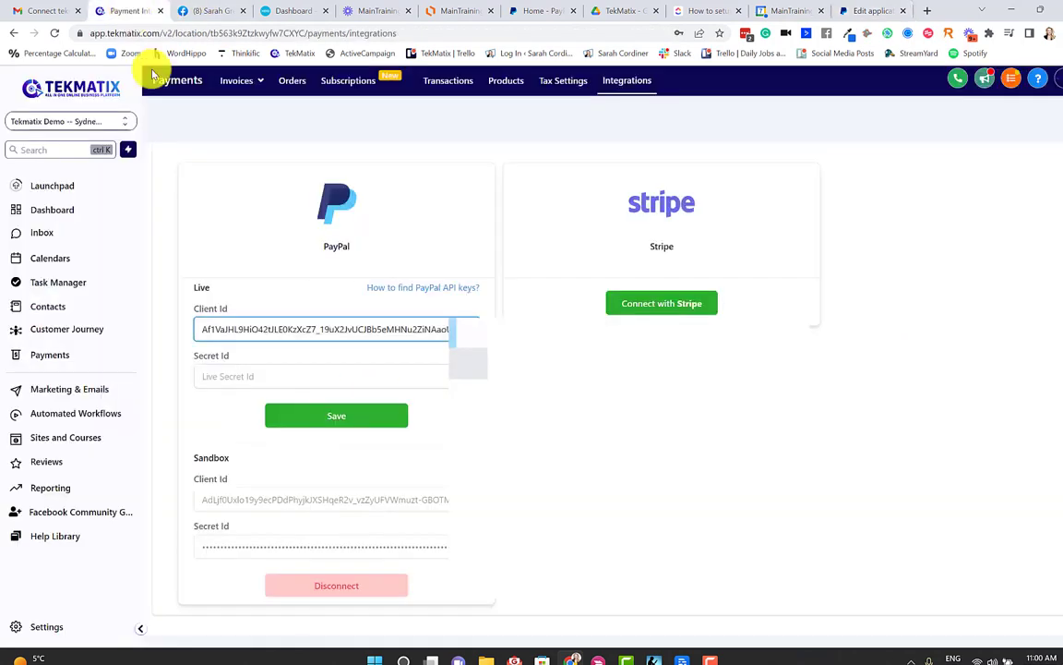
# Step: Enter the live secret in TekMatix's Live Secret Id, save, and dismiss Chrome's password prompt
pyautogui.click(323, 376)
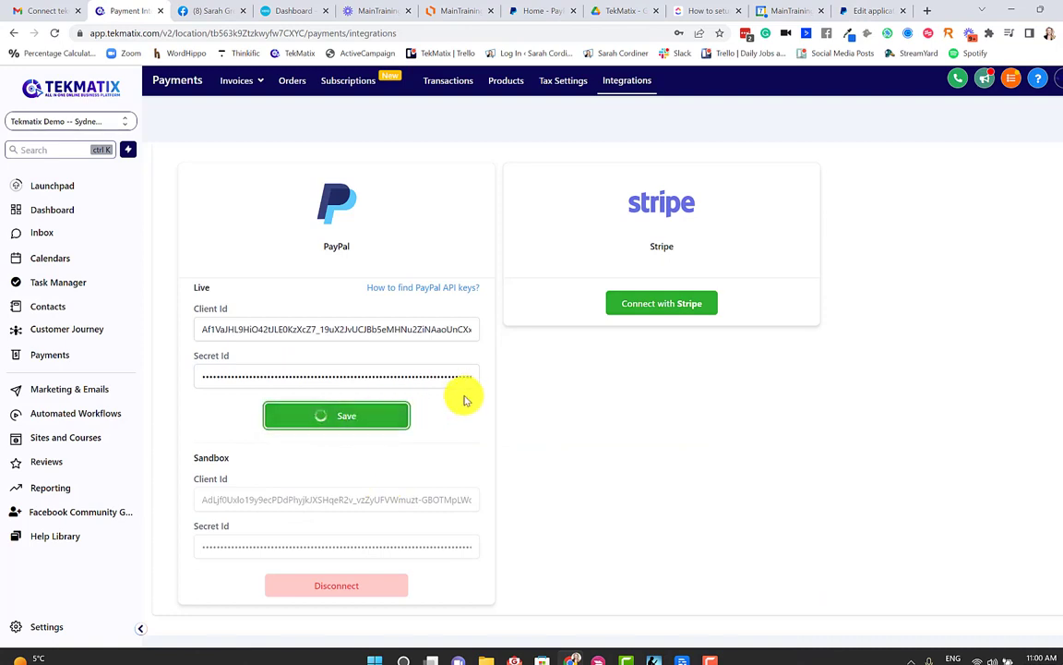
pyautogui.click(336, 415)
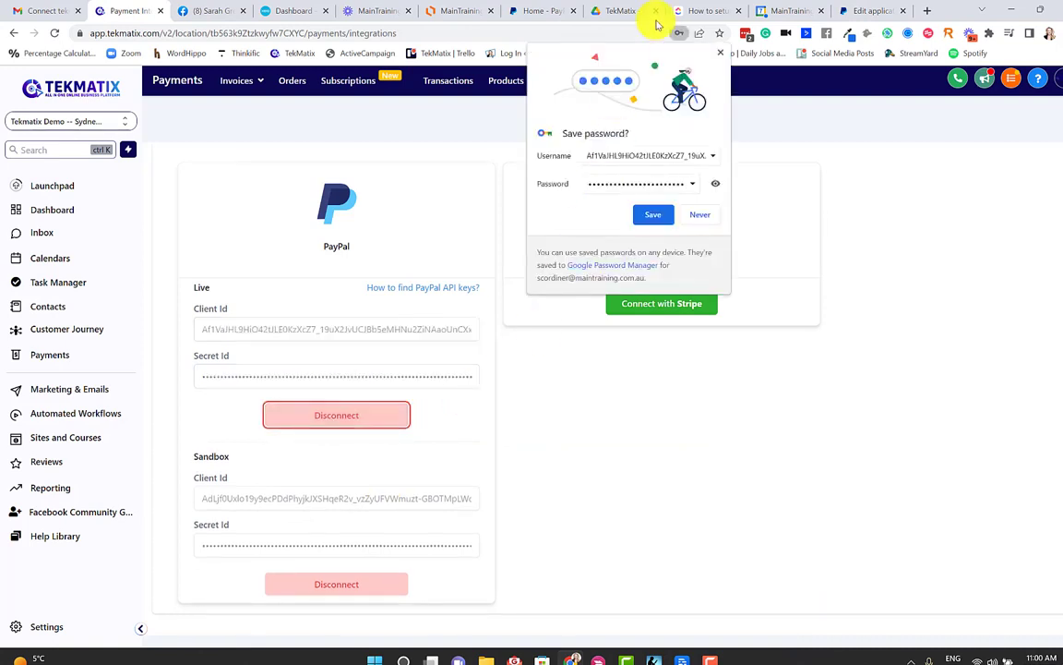
pyautogui.click(700, 215)
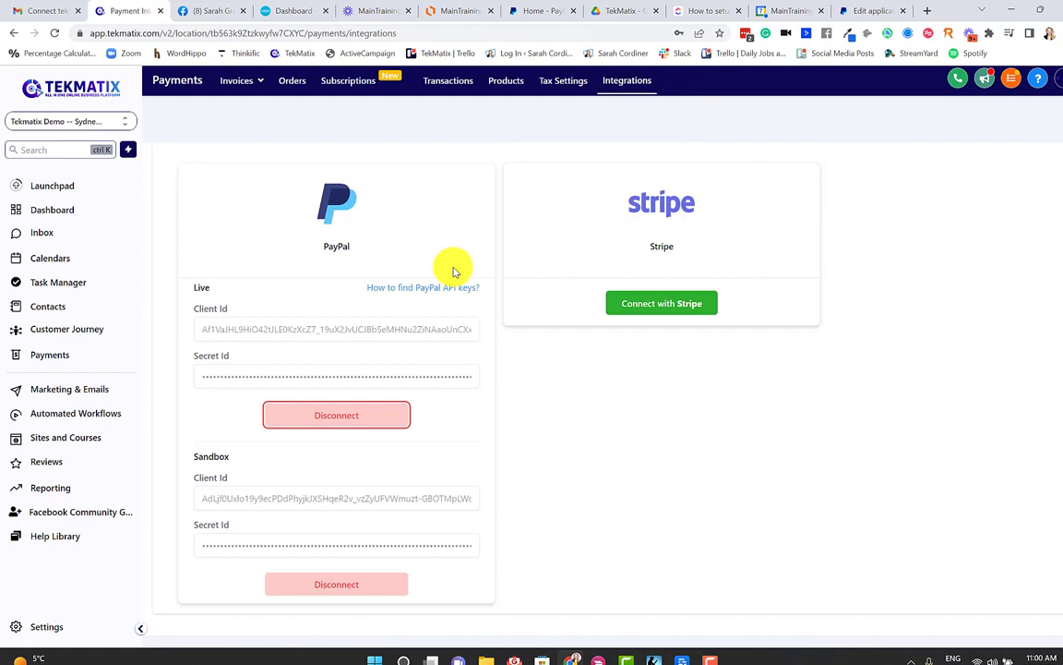
pyautogui.moveTo(582, 435)
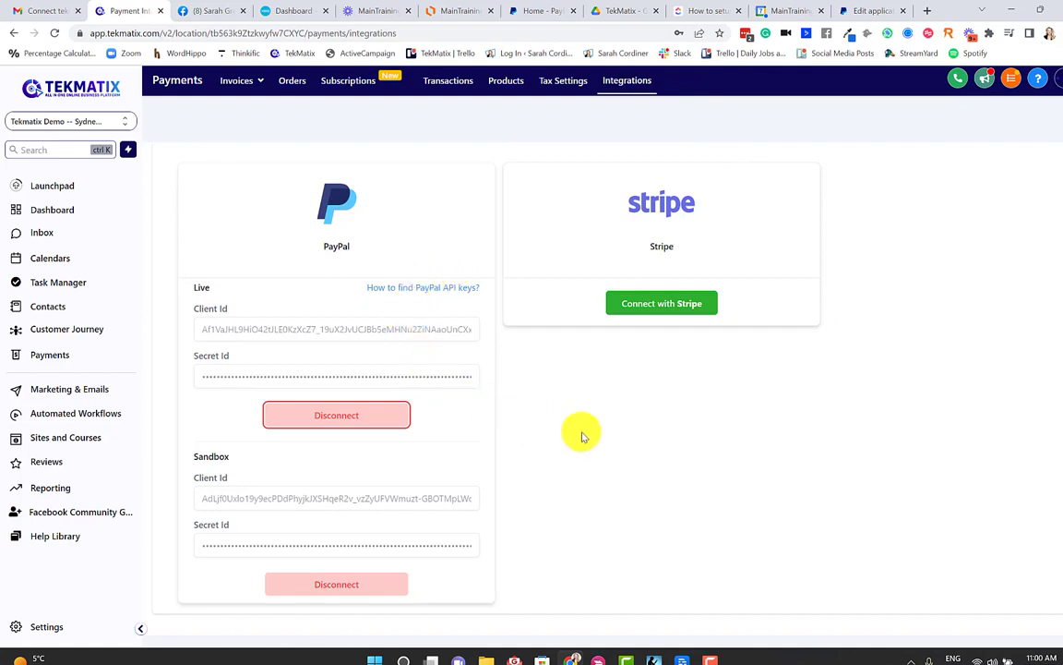
pyautogui.moveTo(769, 499)
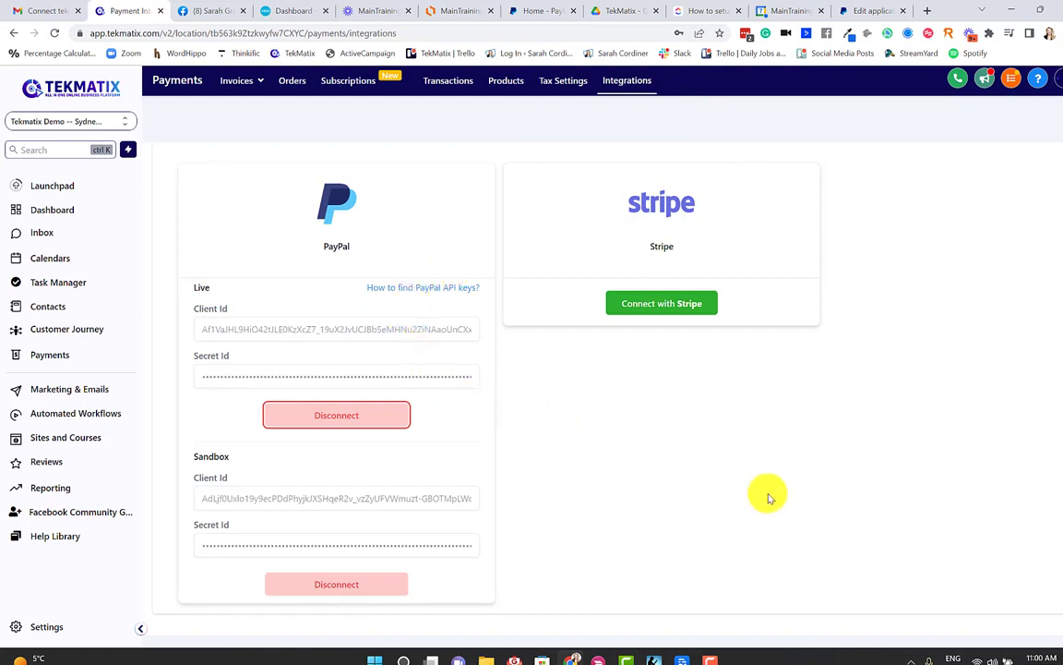
pyautogui.moveTo(939, 623)
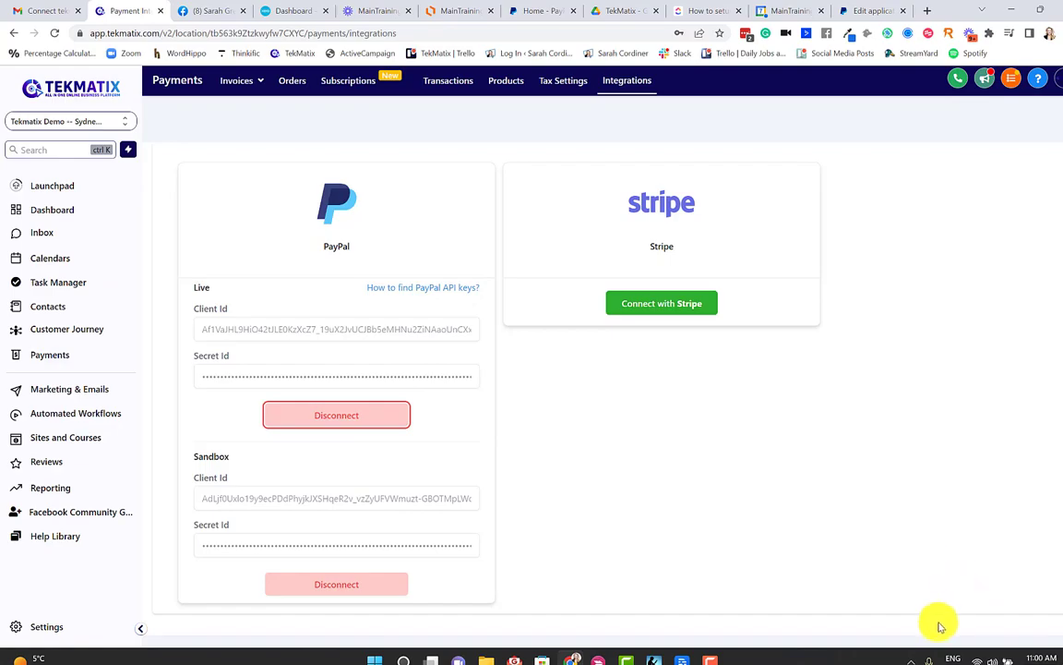